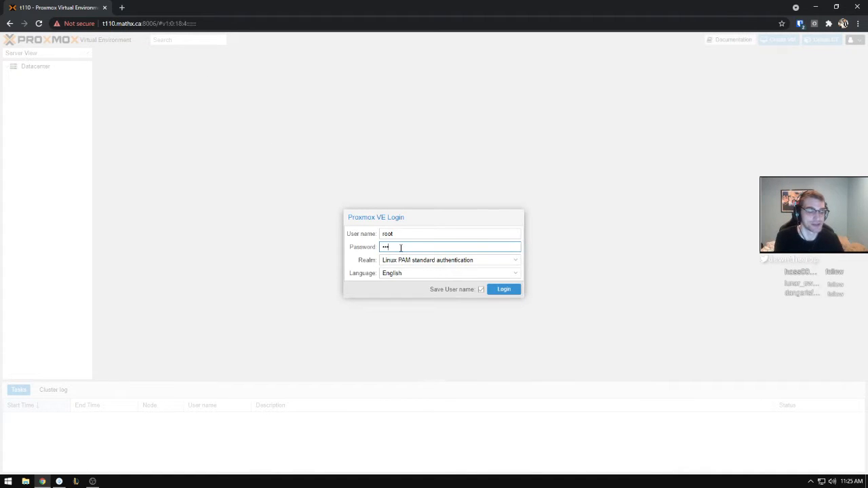
Sign in as root and expand node t110 to show its three VMs and storage pools
{"action": "left_click", "coordinate": [503, 289]}
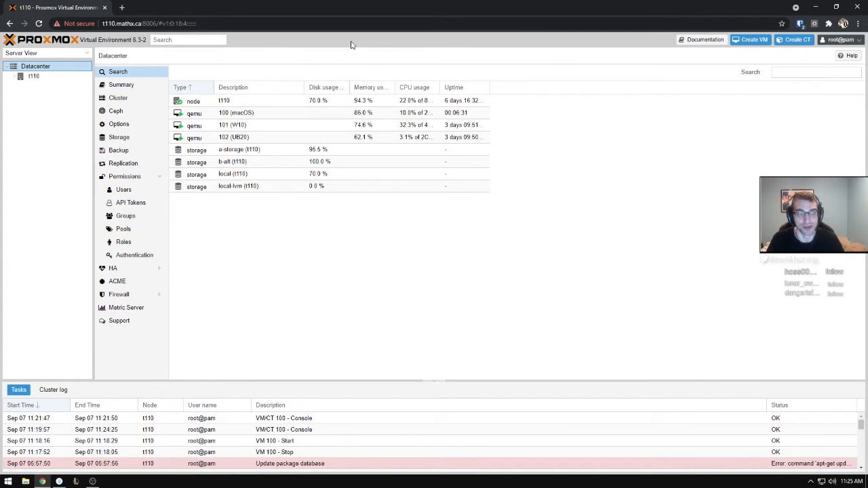
{"action": "left_click", "coordinate": [32, 76]}
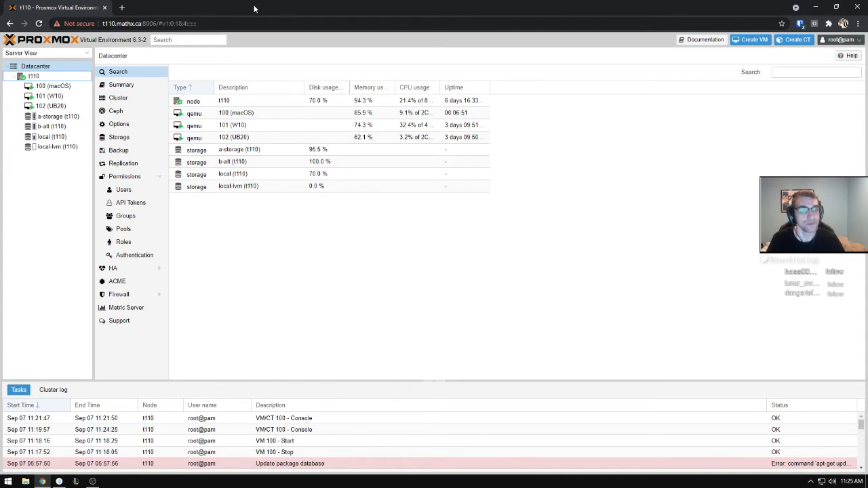
{"action": "mouse_move", "coordinate": [133, 74]}
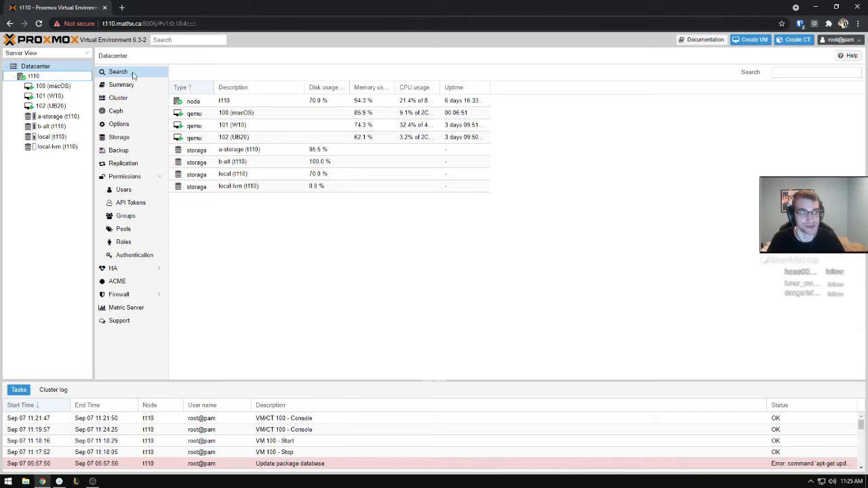
Show the datacenter summary with a healthy standalone node and three running VMs
{"action": "left_click", "coordinate": [122, 84]}
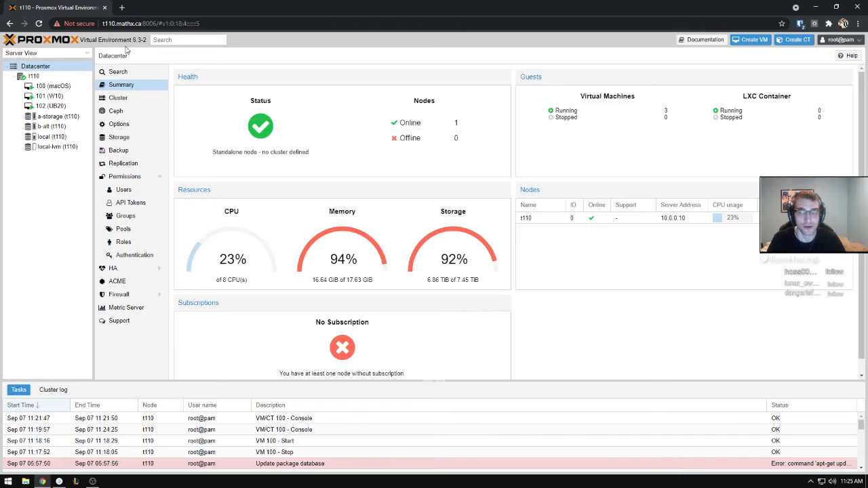
{"action": "left_click", "coordinate": [34, 76]}
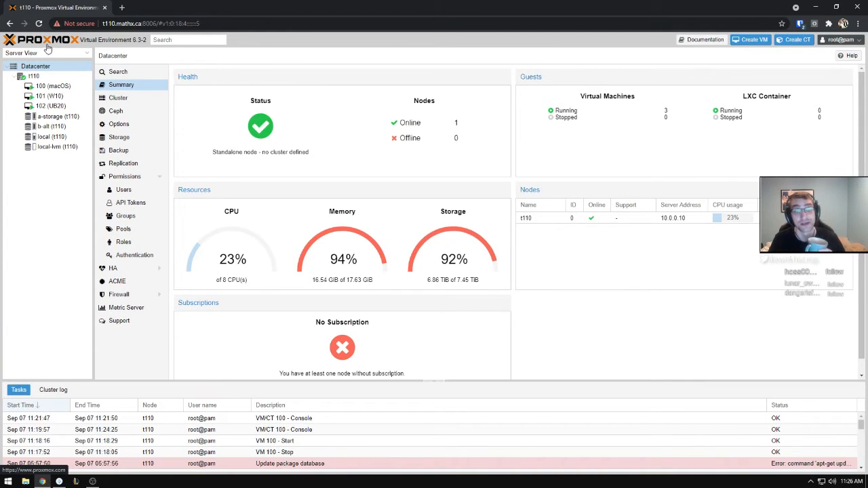
{"action": "left_click", "coordinate": [51, 85]}
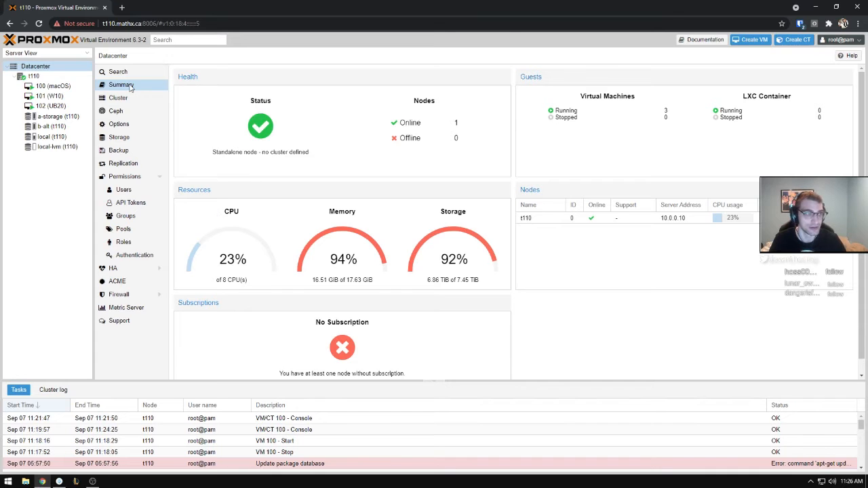
{"action": "mouse_move", "coordinate": [264, 144]}
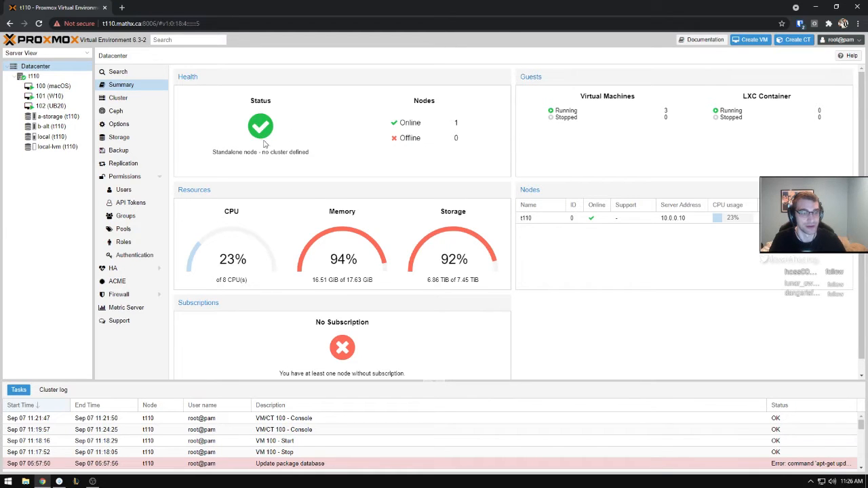
{"action": "left_click", "coordinate": [33, 76]}
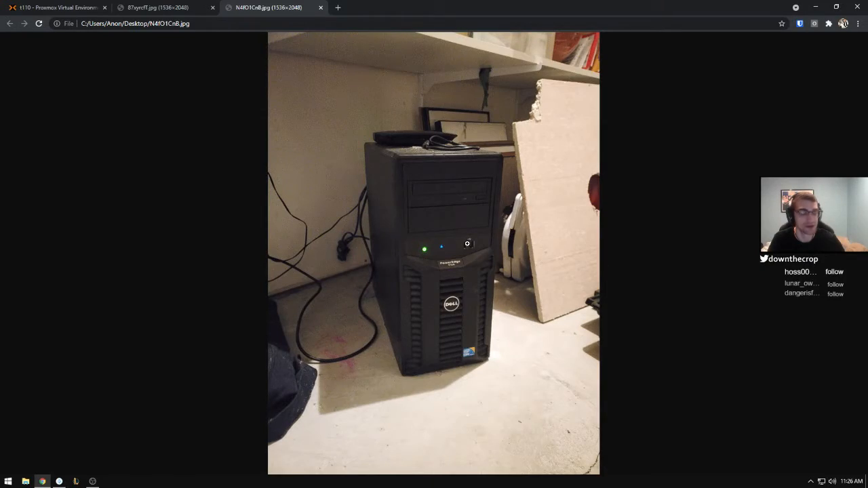
{"action": "mouse_move", "coordinate": [304, 135]}
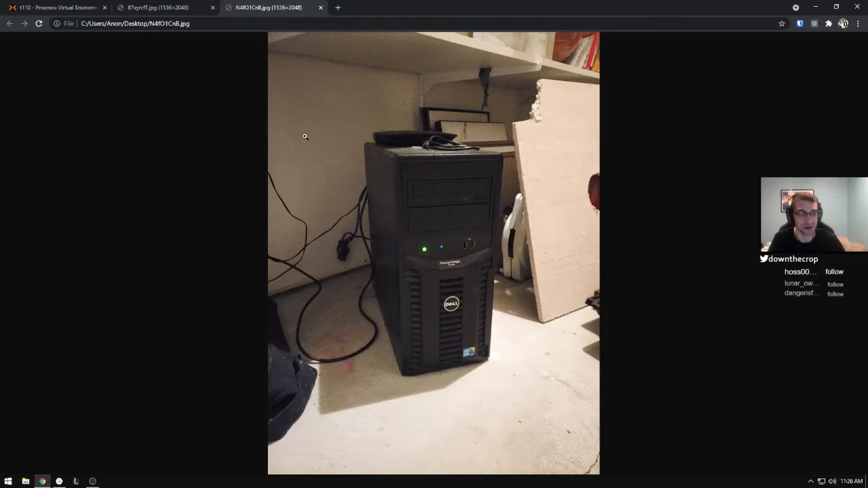
View the photo of the opened server case, then return to the closed tower photo
{"action": "left_click", "coordinate": [163, 8]}
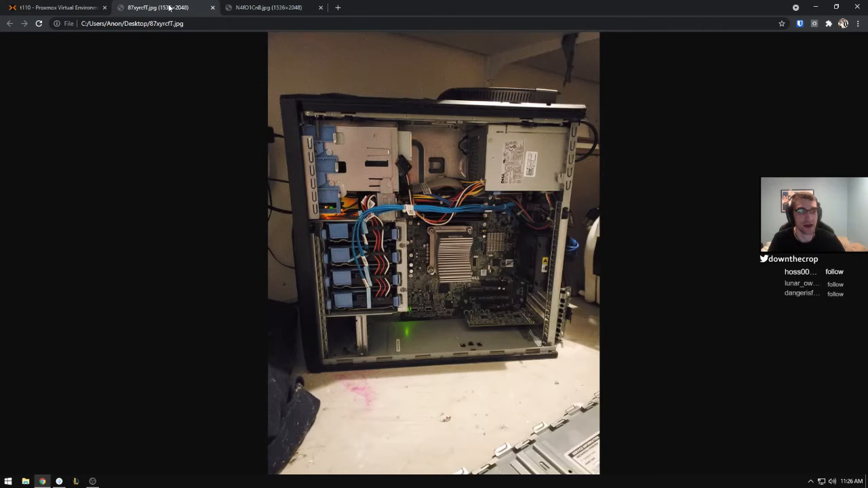
{"action": "mouse_move", "coordinate": [469, 240]}
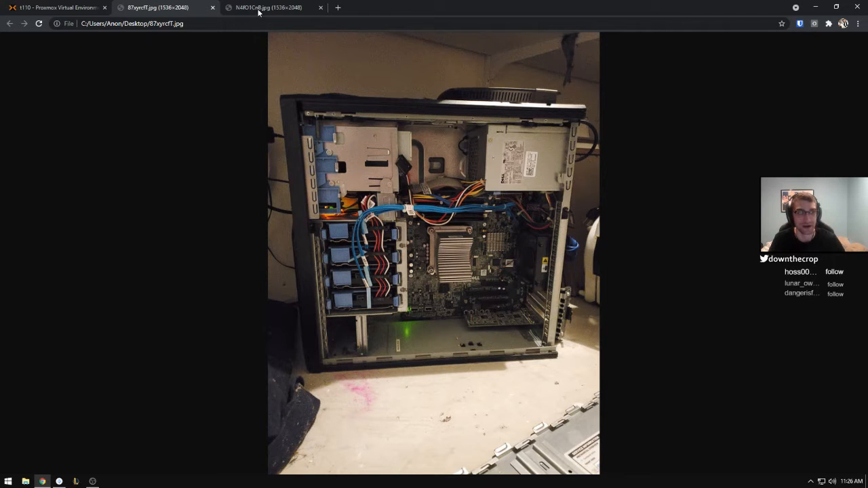
{"action": "left_click", "coordinate": [271, 8]}
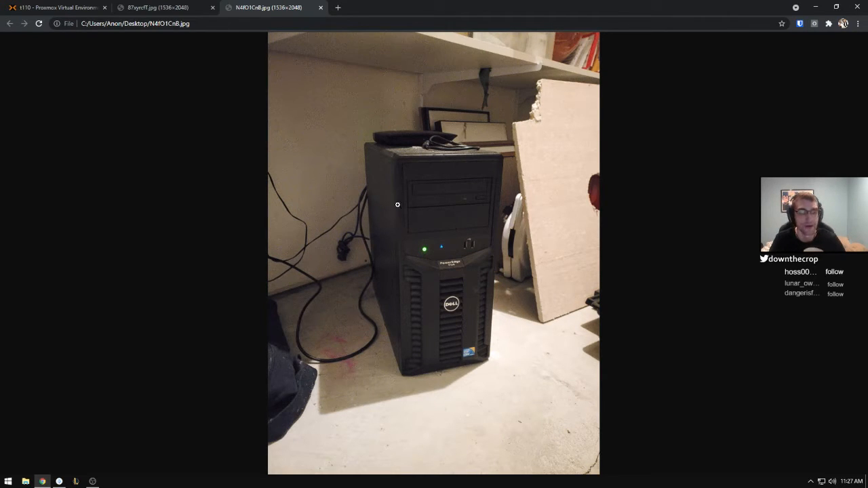
{"action": "mouse_move", "coordinate": [481, 244]}
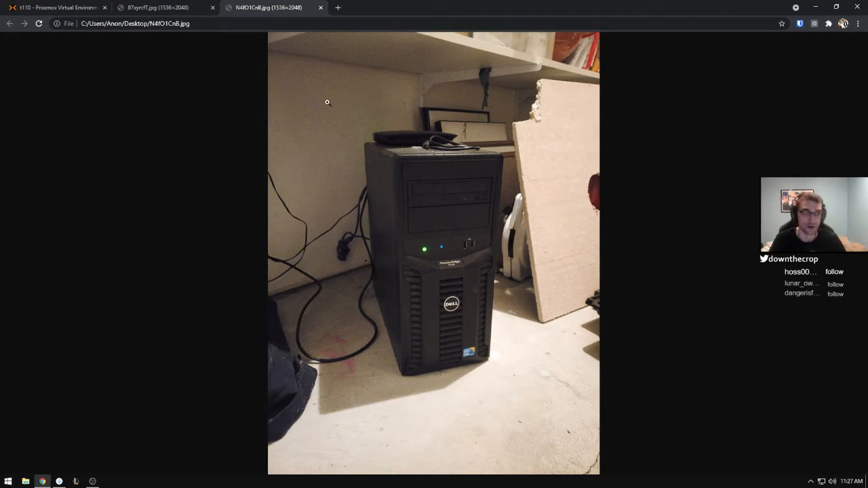
{"action": "mouse_move", "coordinate": [242, 106]}
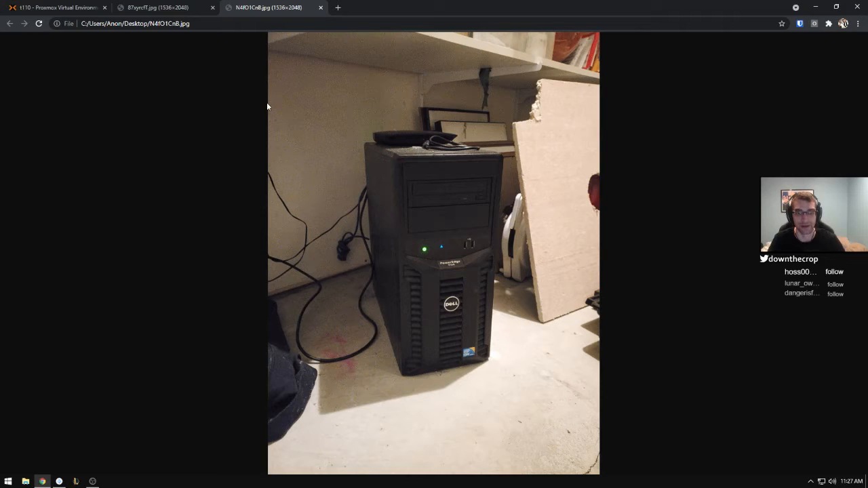
{"action": "mouse_move", "coordinate": [241, 95]}
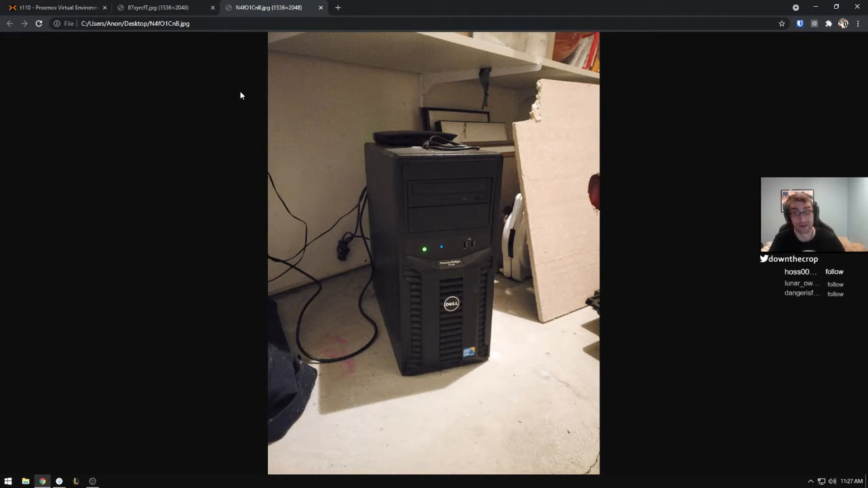
{"action": "mouse_move", "coordinate": [274, 113]}
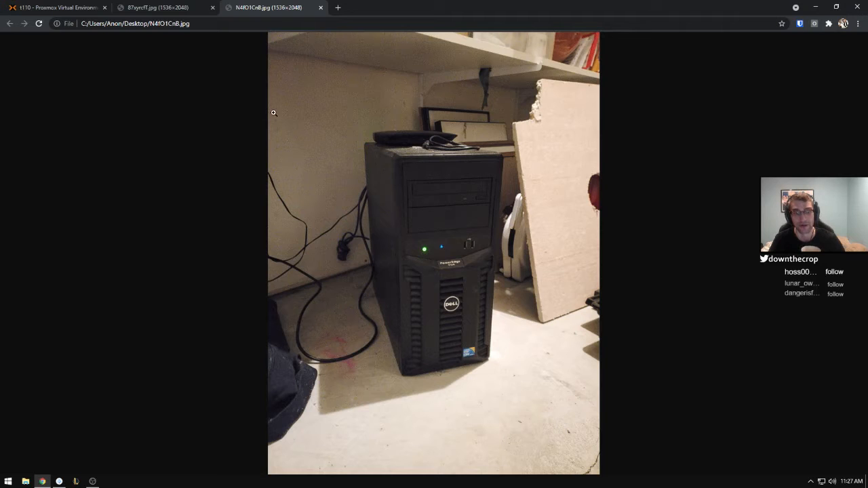
{"action": "mouse_move", "coordinate": [268, 114]}
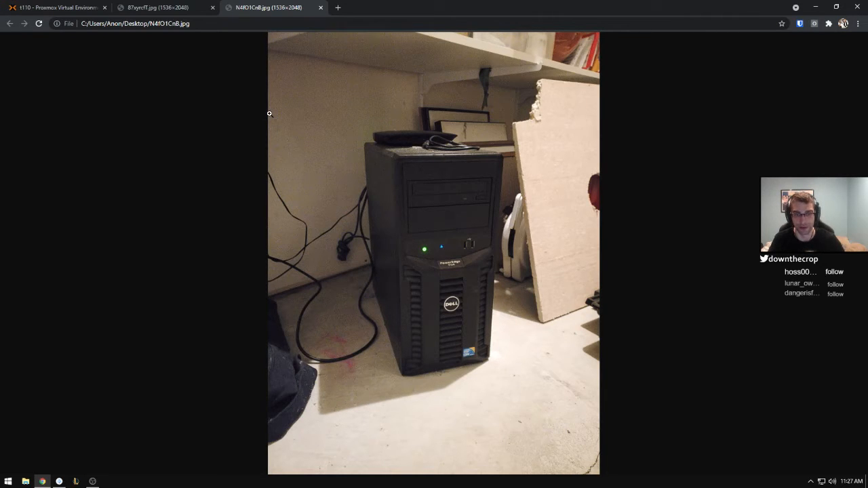
{"action": "mouse_move", "coordinate": [268, 125]}
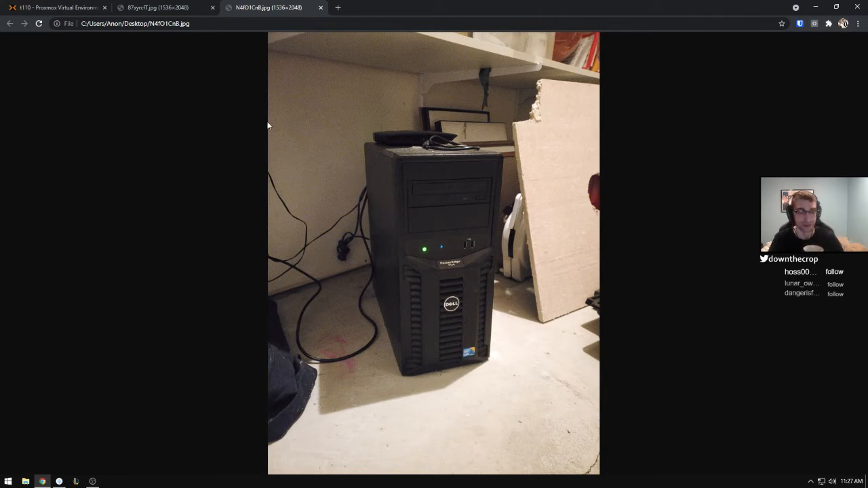
Show node t110's summary graphs, then return to the datacenter overview
{"action": "left_click", "coordinate": [57, 8]}
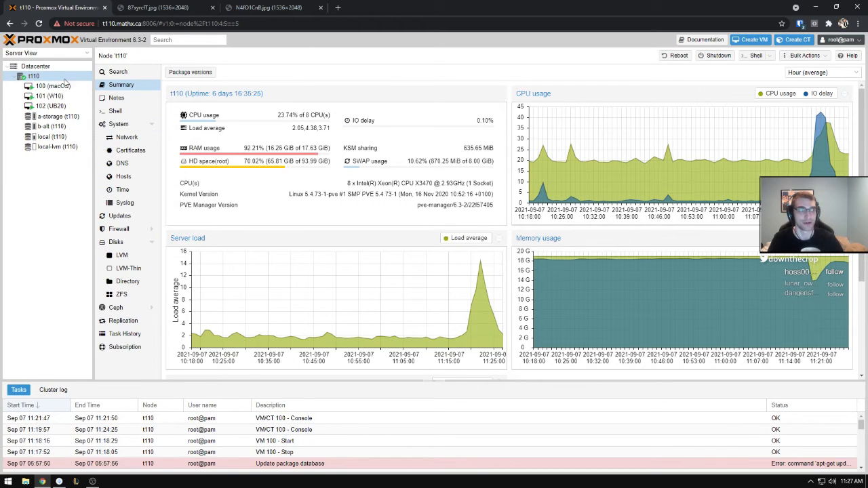
{"action": "mouse_move", "coordinate": [52, 95]}
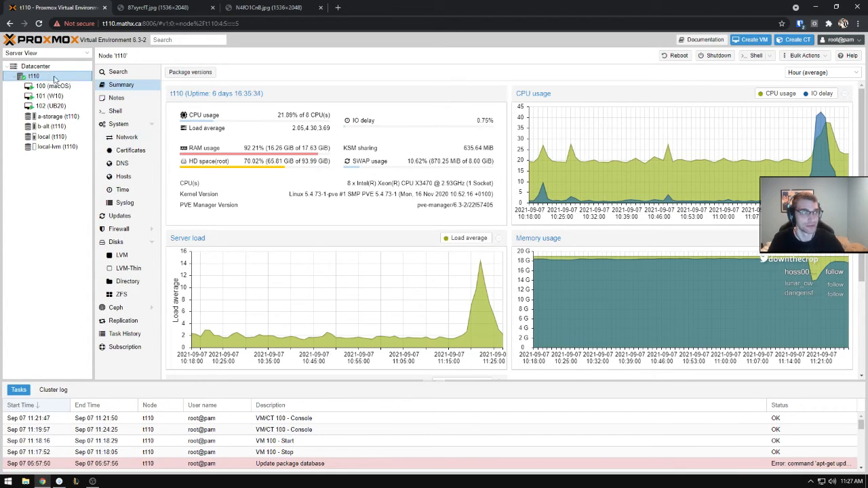
{"action": "left_click", "coordinate": [36, 65]}
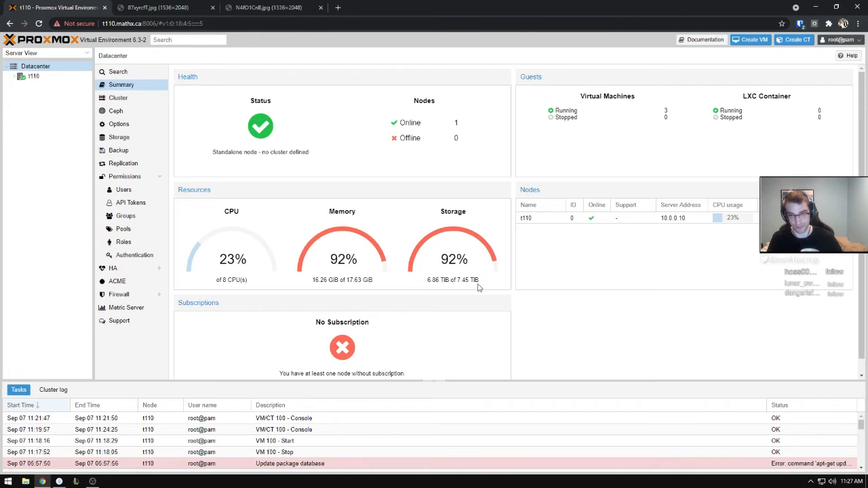
{"action": "mouse_move", "coordinate": [449, 264]}
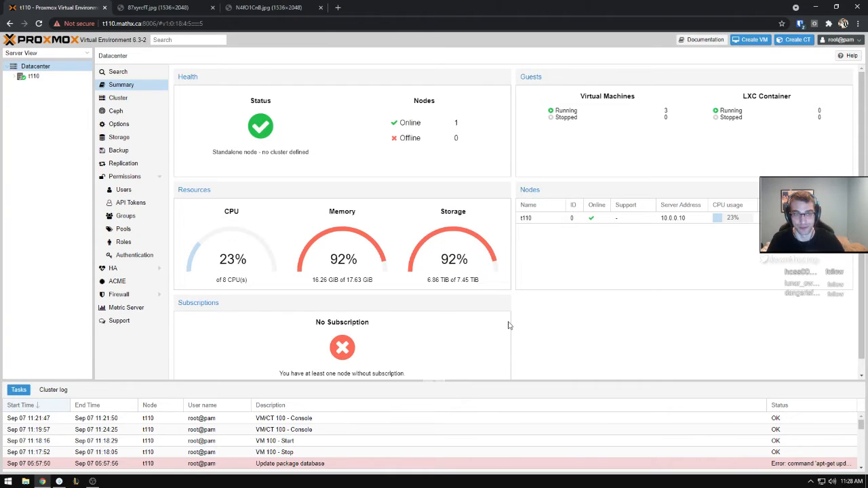
{"action": "mouse_move", "coordinate": [407, 253]}
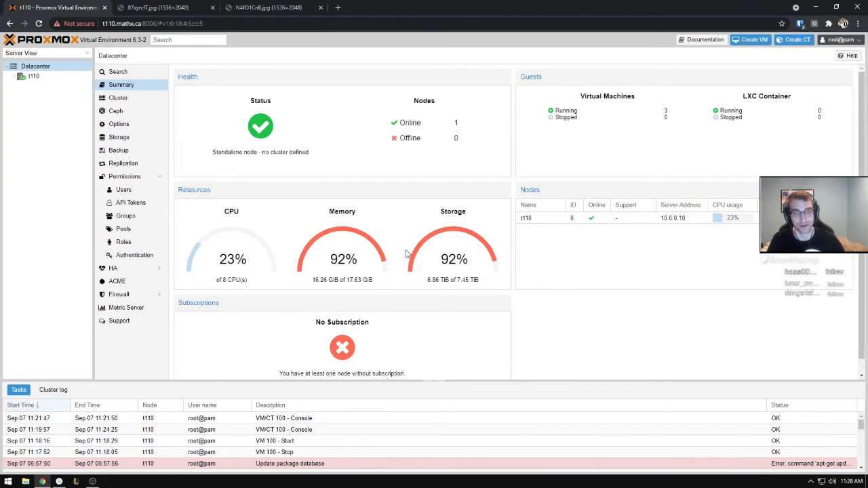
Keep the datacenter summary showing 25% CPU with memory and storage at 92%
{"action": "left_click", "coordinate": [32, 76]}
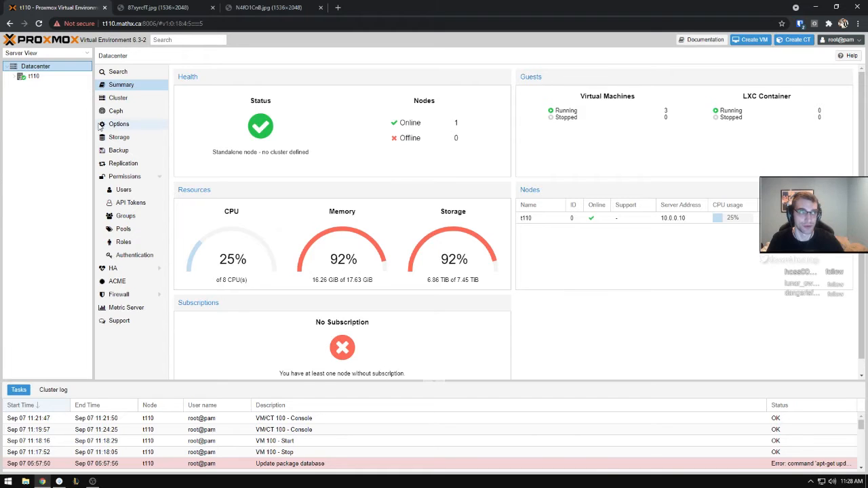
{"action": "mouse_move", "coordinate": [27, 119]}
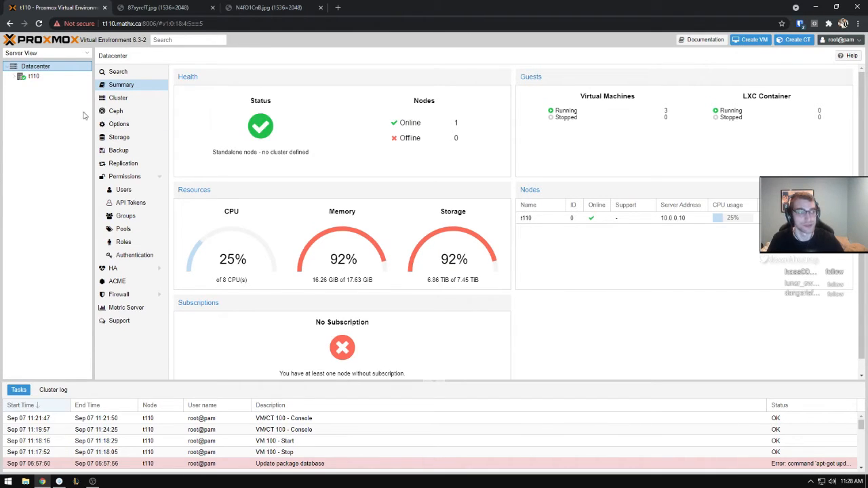
{"action": "left_click", "coordinate": [33, 76]}
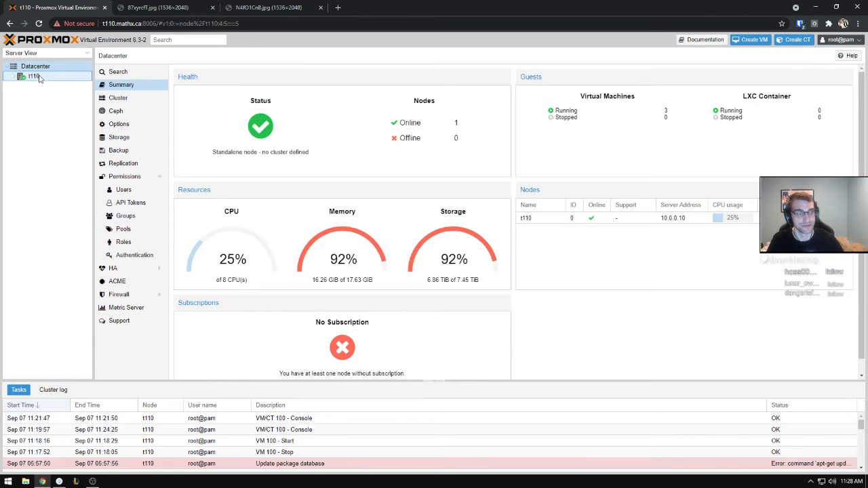
Show node t110's summary, then switch to the photo of the server's opened interior
{"action": "left_click", "coordinate": [16, 76]}
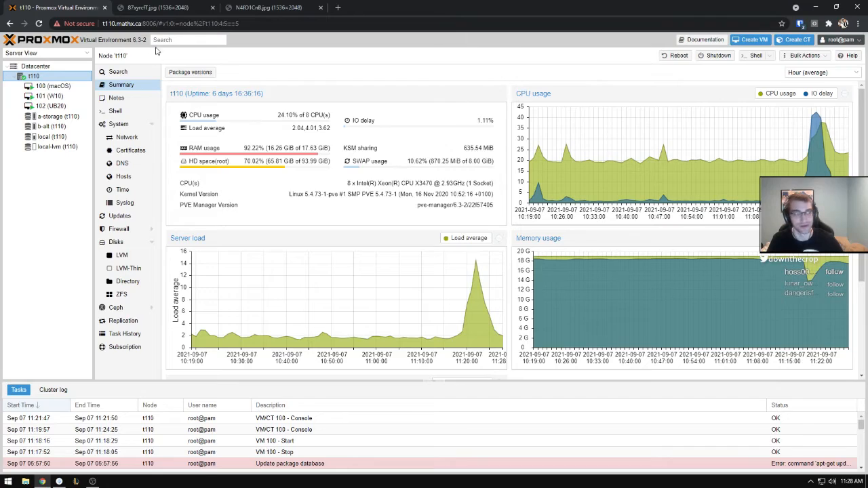
{"action": "left_click", "coordinate": [163, 8]}
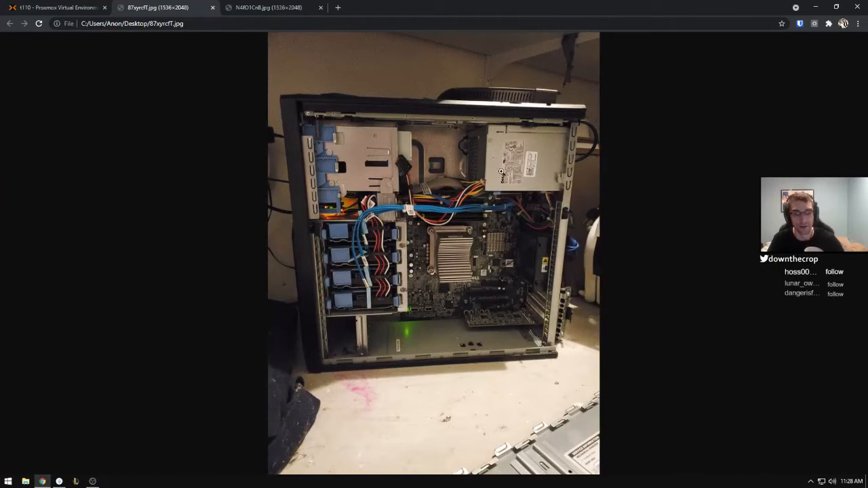
{"action": "mouse_move", "coordinate": [591, 251]}
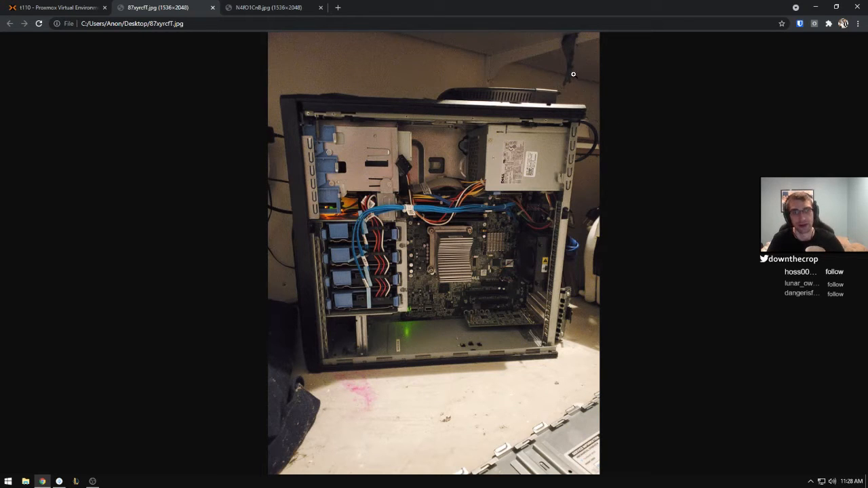
{"action": "mouse_move", "coordinate": [613, 122]}
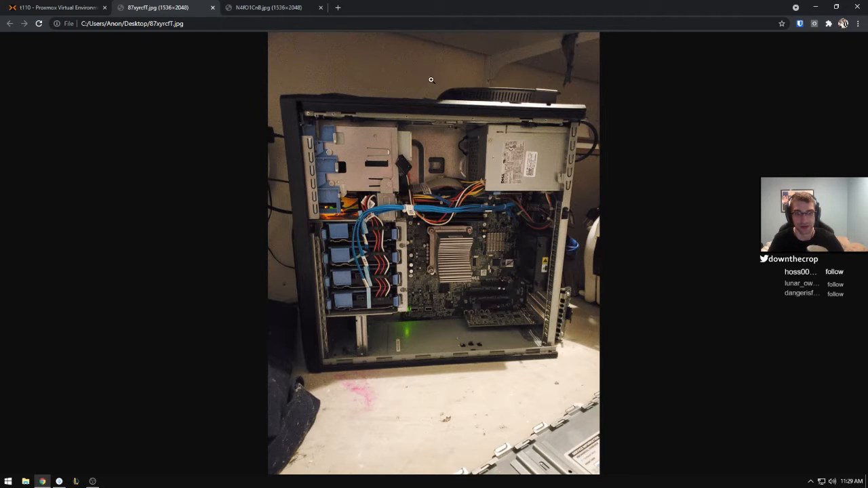
{"action": "mouse_move", "coordinate": [346, 102]}
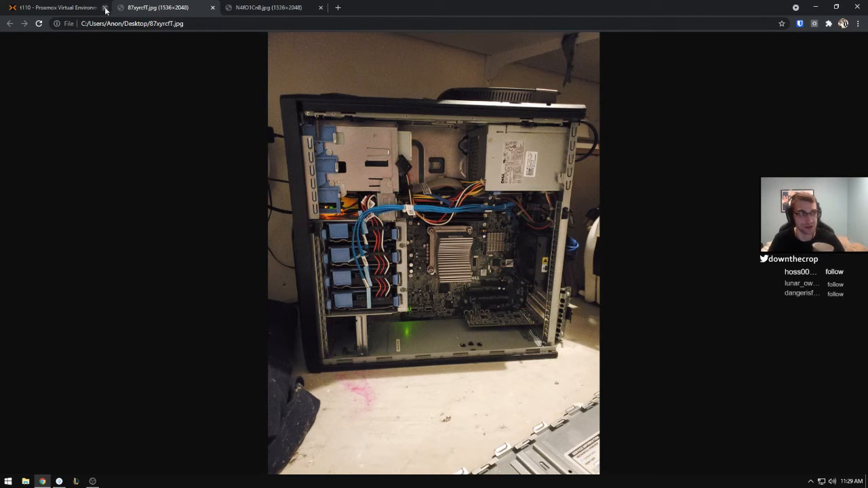
Return to node t110's summary showing CPU 21%, RAM 92% and disk 70%
{"action": "left_click", "coordinate": [57, 8]}
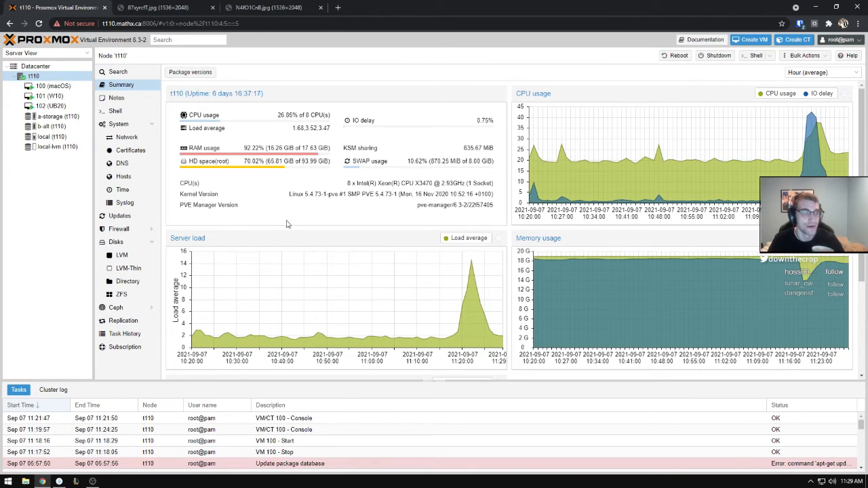
{"action": "mouse_move", "coordinate": [57, 121]}
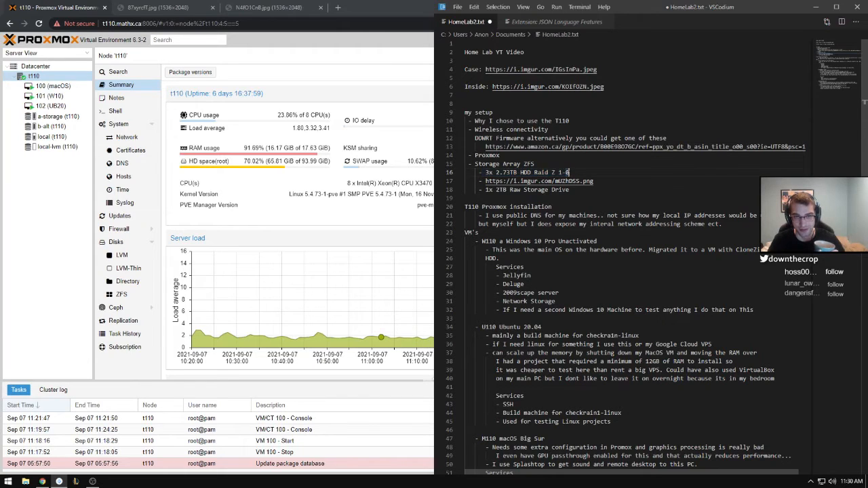
Highlight 'T110' in HomeLab.txt, then bring up a Command Prompt over the dashboard
{"action": "double_click", "coordinate": [561, 120]}
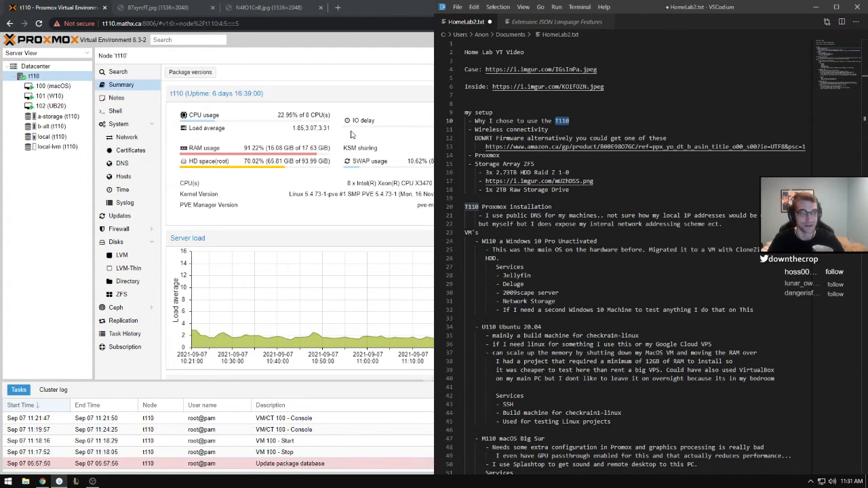
{"action": "left_click", "coordinate": [54, 85]}
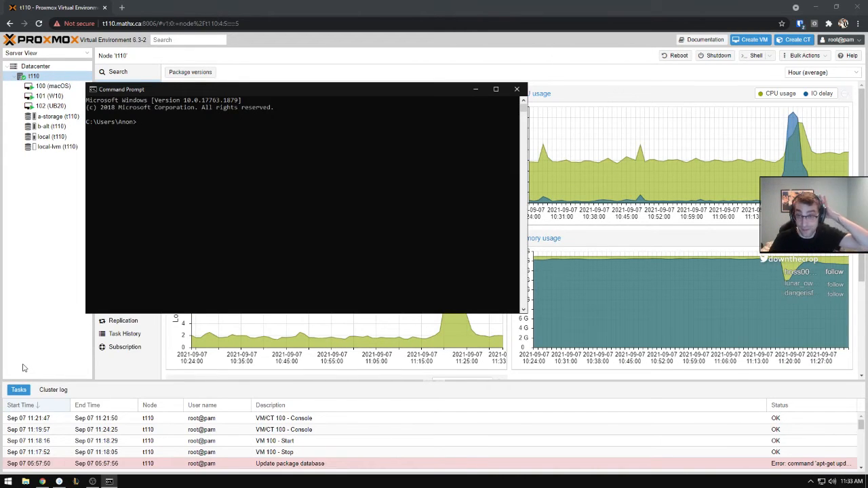
Ping t110.mathx.ca and 10.0.0.1, both replying with 0% packet loss
{"action": "type", "text": "ping t110.mathx.ca"}
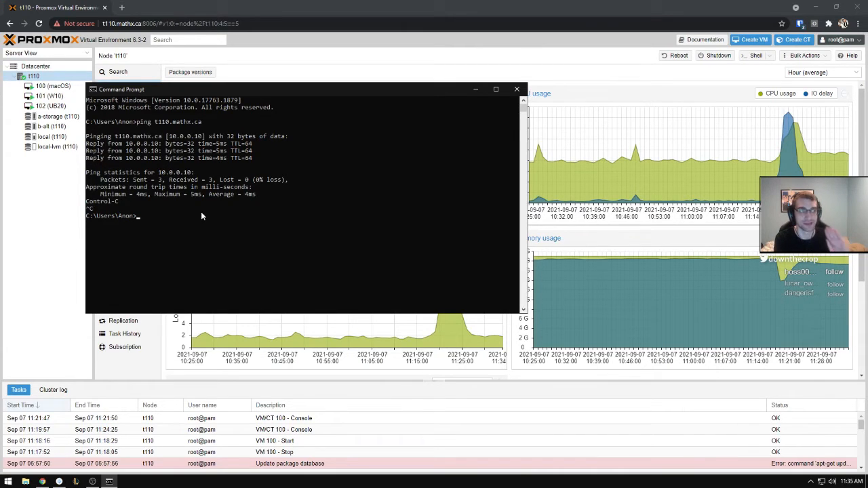
{"action": "type", "text": "ping 10.0.0.1"}
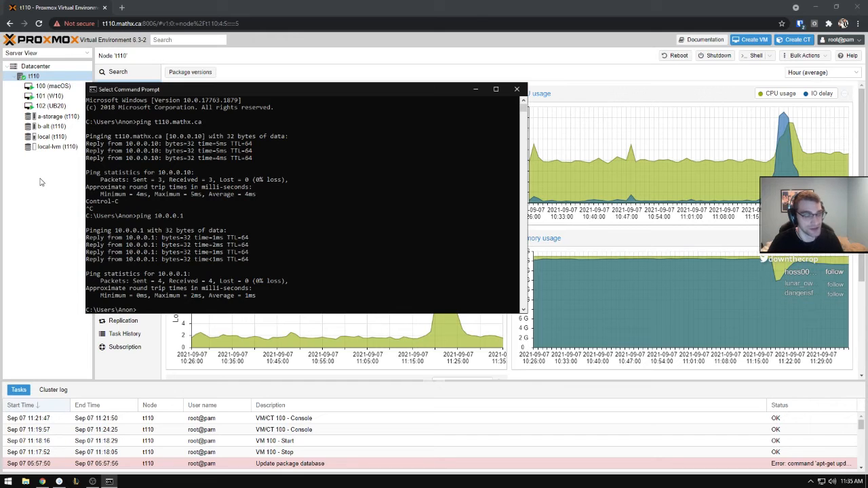
Bring Proxmox back in front and select VM 101 (W10) to show its Windows desktop console
{"action": "left_click", "coordinate": [517, 89]}
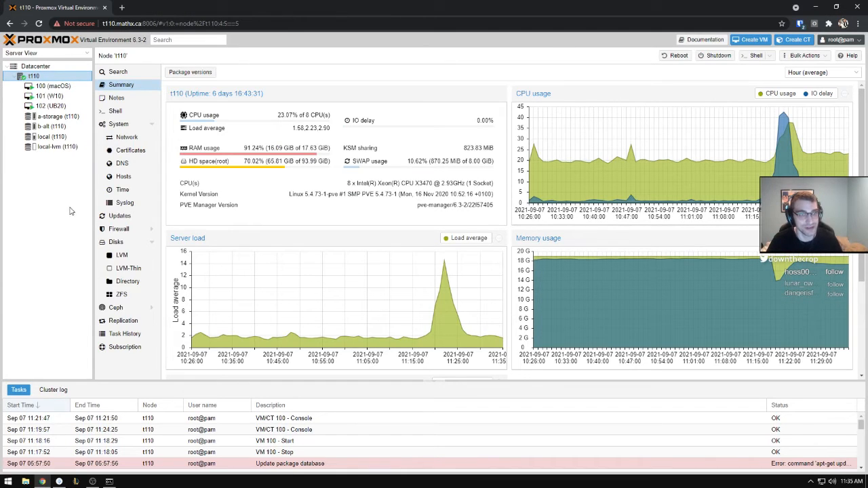
{"action": "left_click", "coordinate": [52, 95]}
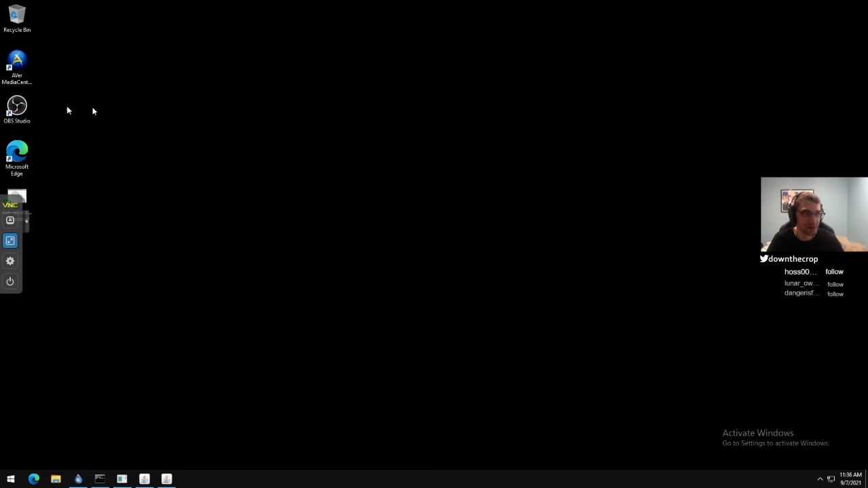
{"action": "mouse_move", "coordinate": [92, 109]}
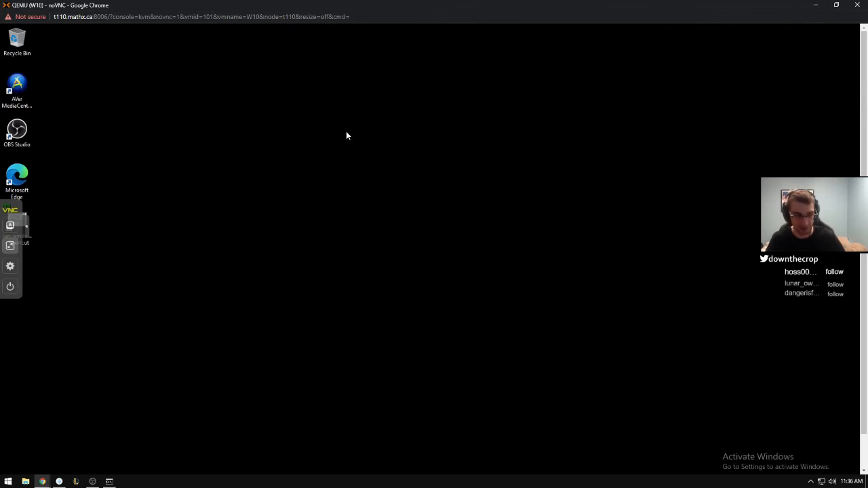
Start a new Chrome tab for the Jellyfin media server address
{"action": "left_click", "coordinate": [230, 8]}
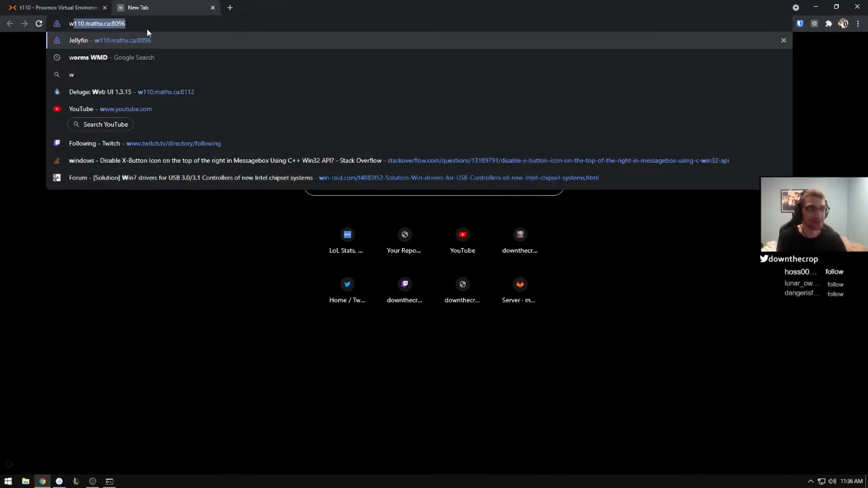
Load Jellyfin at w10.mathx.ca:8096, stream the GSL match, then return to the Proxmox tab
{"action": "type", "text": "w10"}
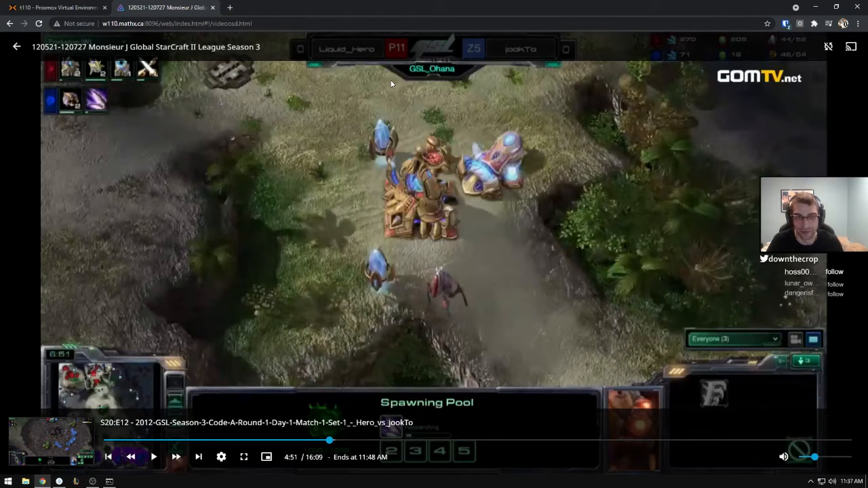
{"action": "left_click", "coordinate": [54, 8]}
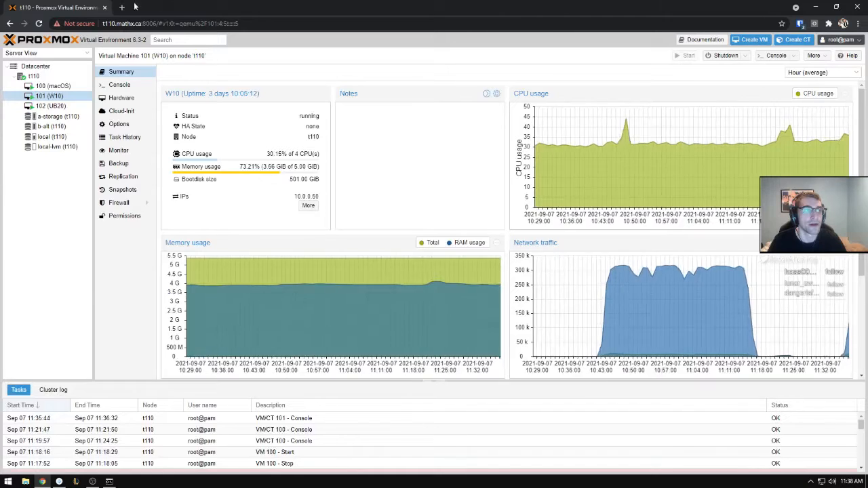
Switch to the second Chrome tab and reach the Deluge Web UI login at w10.mathx.ca:8112
{"action": "left_click", "coordinate": [230, 8]}
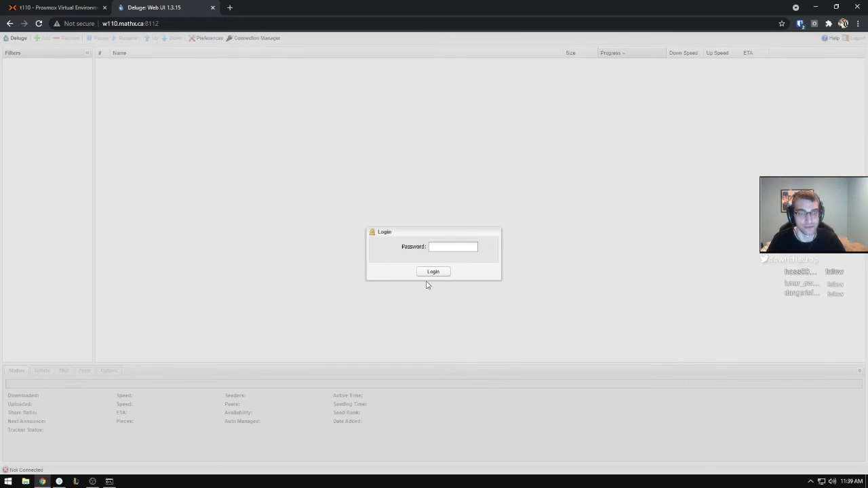
Log into Deluge, peek at the Add Torrents window, then head to W10's shared folders via \\w10
{"action": "left_click", "coordinate": [432, 272]}
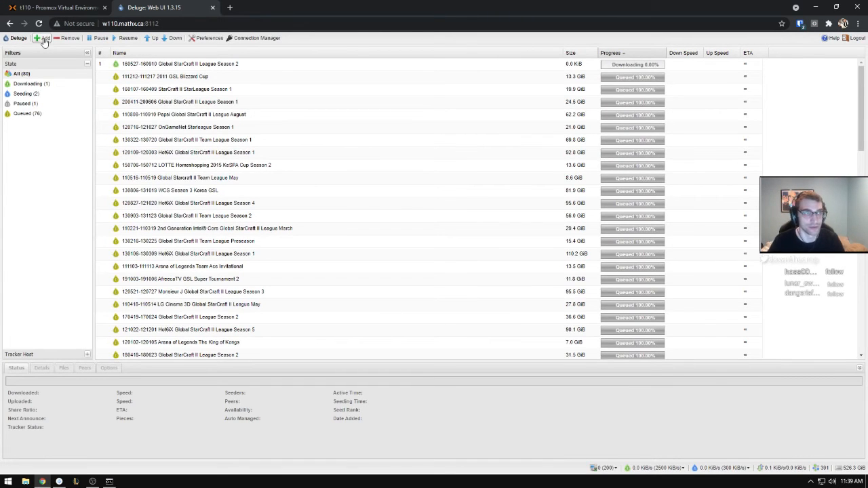
{"action": "left_click", "coordinate": [45, 38]}
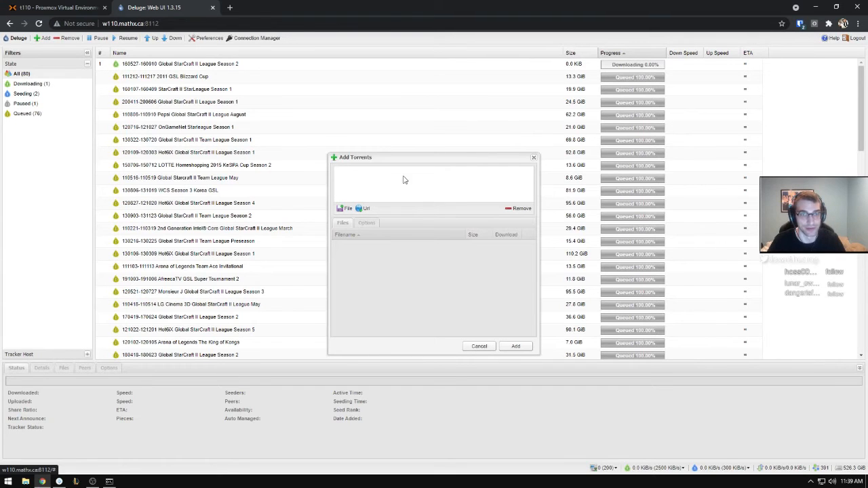
{"action": "left_click", "coordinate": [479, 345]}
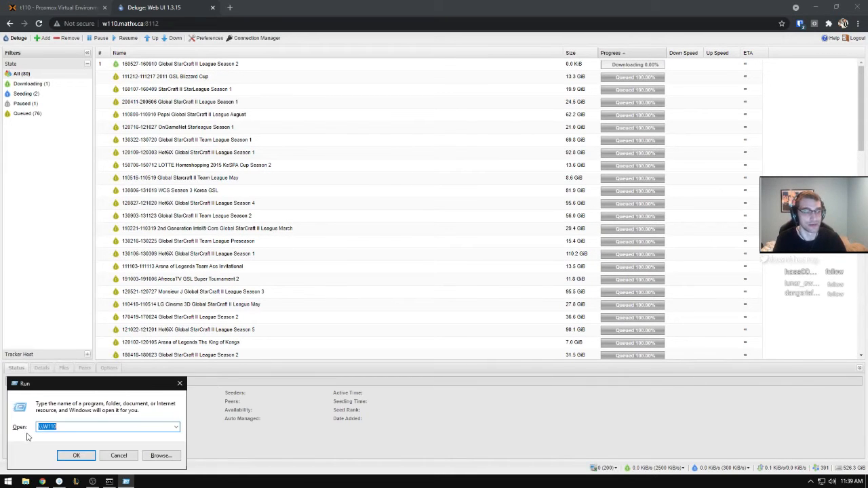
{"action": "left_click", "coordinate": [118, 455]}
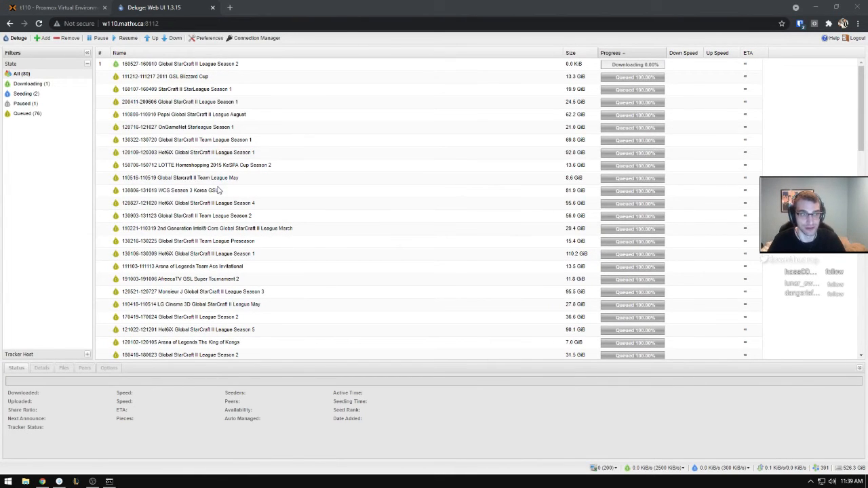
Browse W10's shared Network folder and its installers in File Explorer, then return to the W10 summary
{"action": "left_click", "coordinate": [24, 481]}
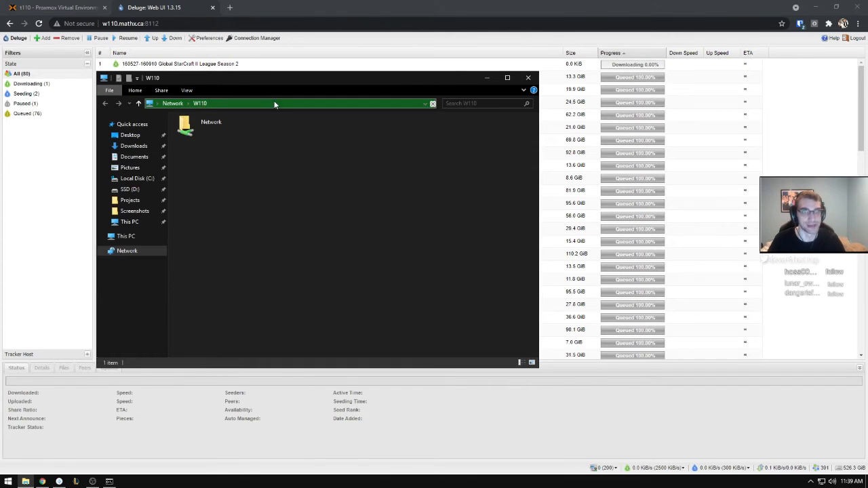
{"action": "left_click", "coordinate": [201, 103]}
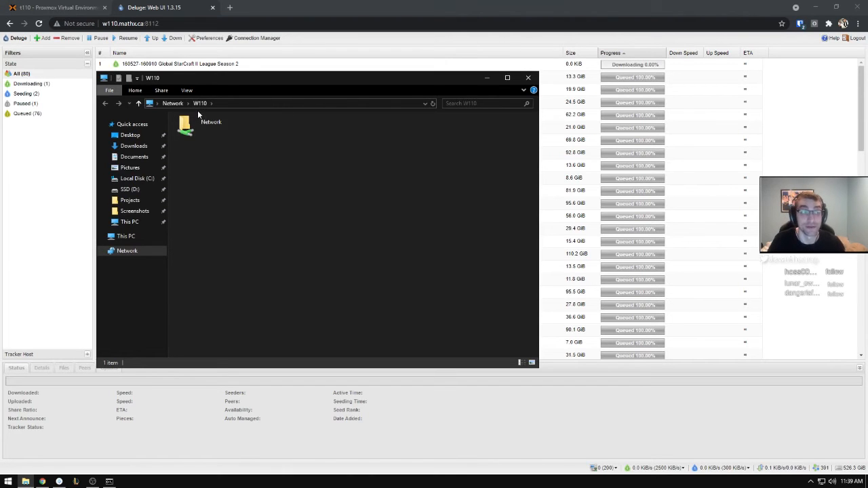
{"action": "left_click", "coordinate": [211, 127]}
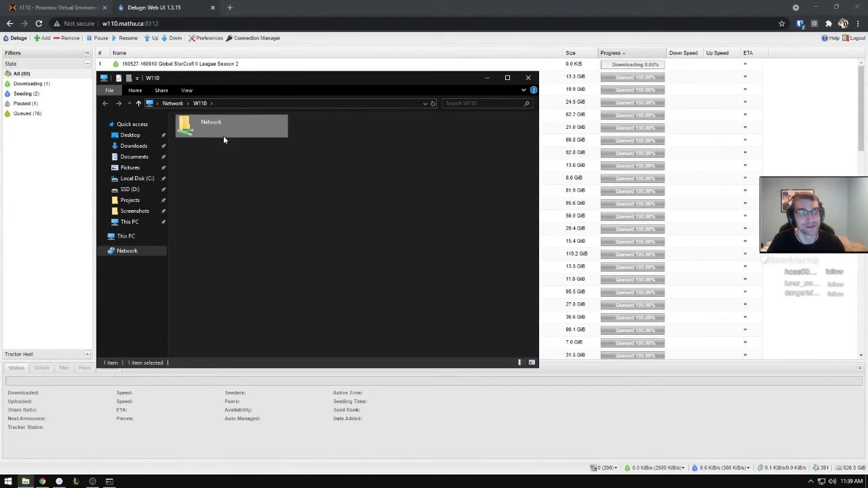
{"action": "double_click", "coordinate": [211, 125]}
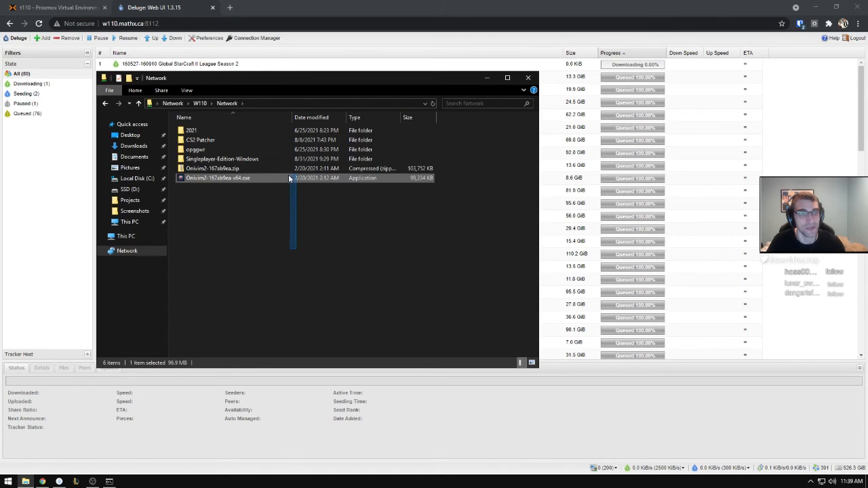
{"action": "left_click", "coordinate": [277, 241]}
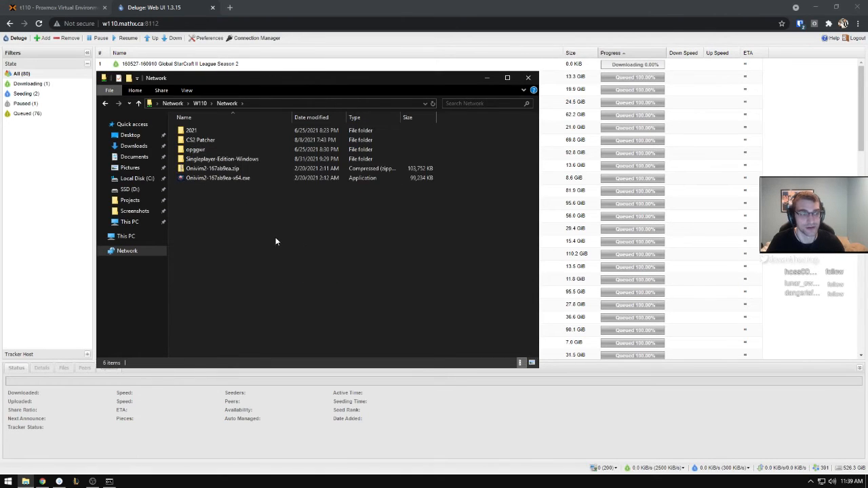
{"action": "mouse_move", "coordinate": [285, 202]}
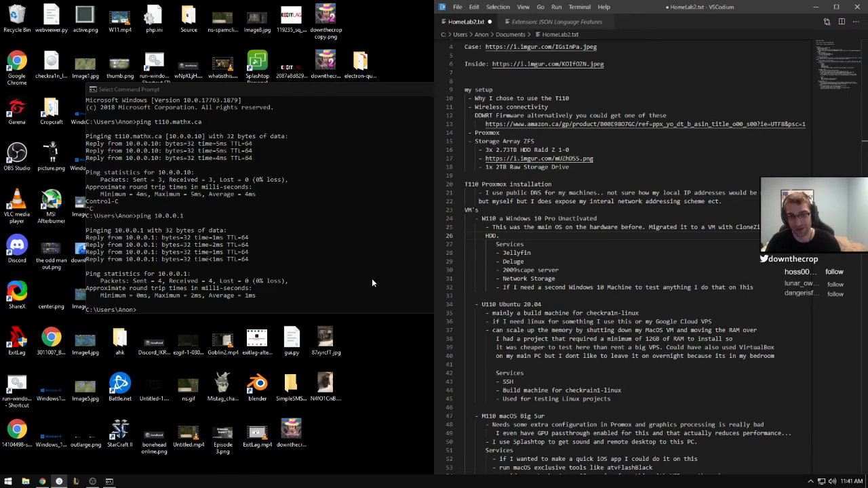
{"action": "scroll", "scroll_direction": "down", "scroll_amount": 3}
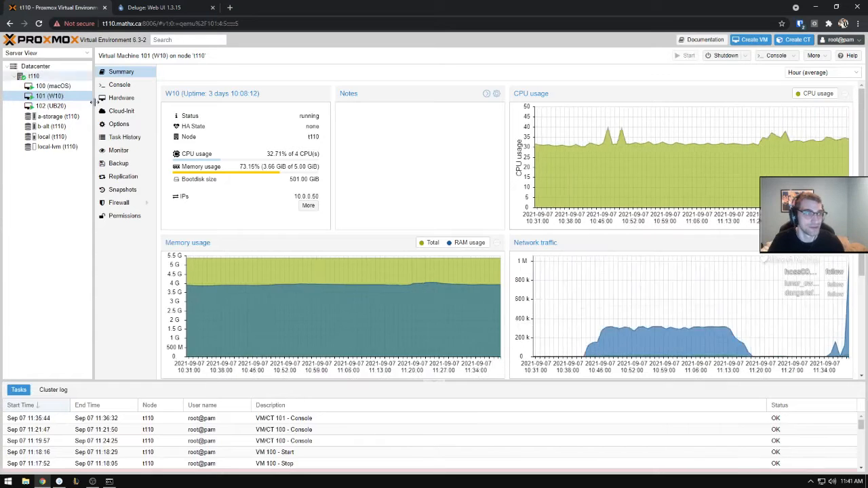
Select VM 102 (UB20) in the server tree to show its summary
{"action": "left_click", "coordinate": [51, 106]}
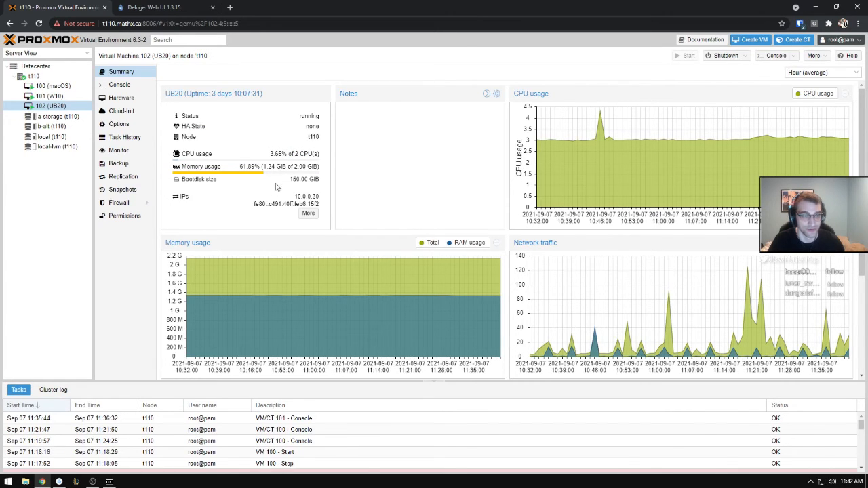
{"action": "mouse_move", "coordinate": [287, 258]}
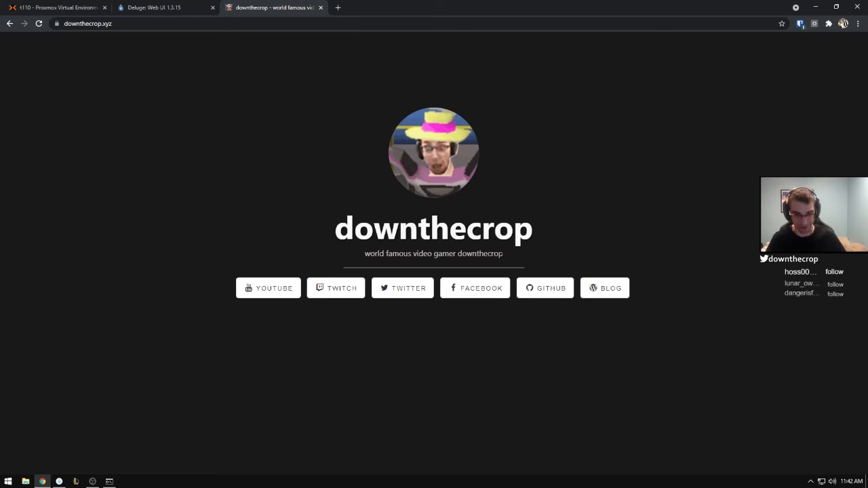
{"action": "mouse_move", "coordinate": [236, 204]}
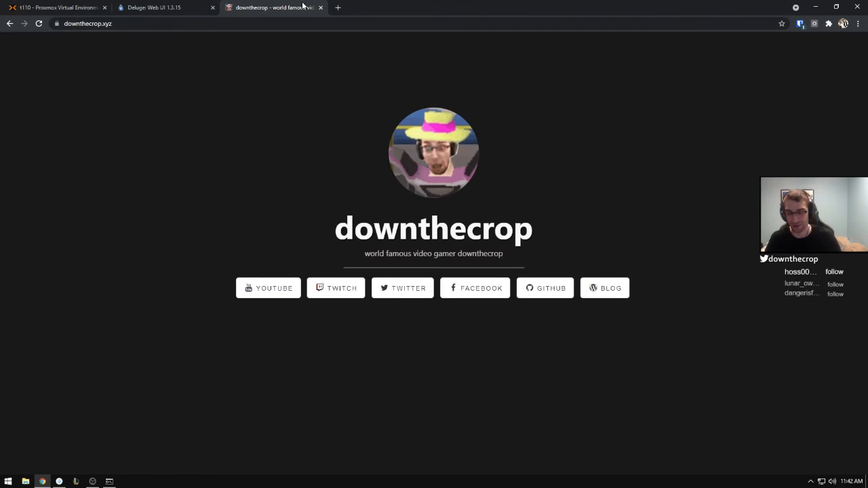
Look up the Google Cloud Free Program page and scroll through the Compute Engine e2-micro allowances
{"action": "left_click", "coordinate": [337, 8]}
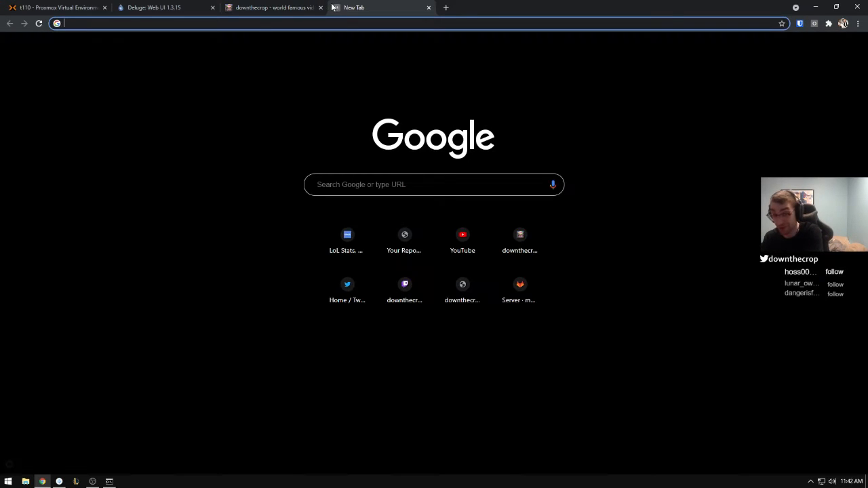
{"action": "type", "text": "google.com/free/docs/gcp-free-tier"}
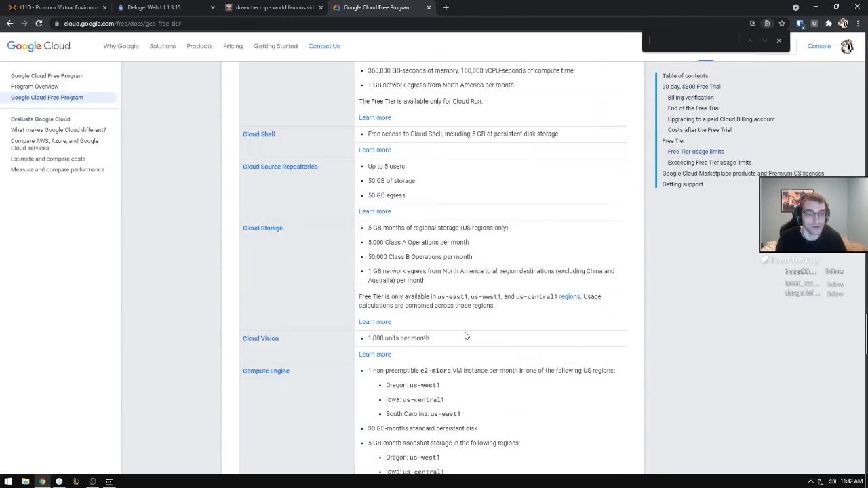
{"action": "scroll", "scroll_direction": "down", "scroll_amount": 3}
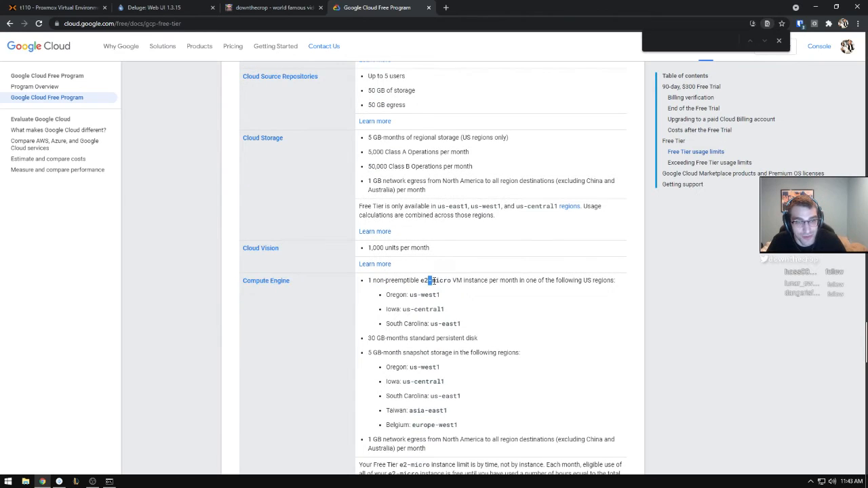
{"action": "scroll", "scroll_direction": "down", "scroll_amount": 3}
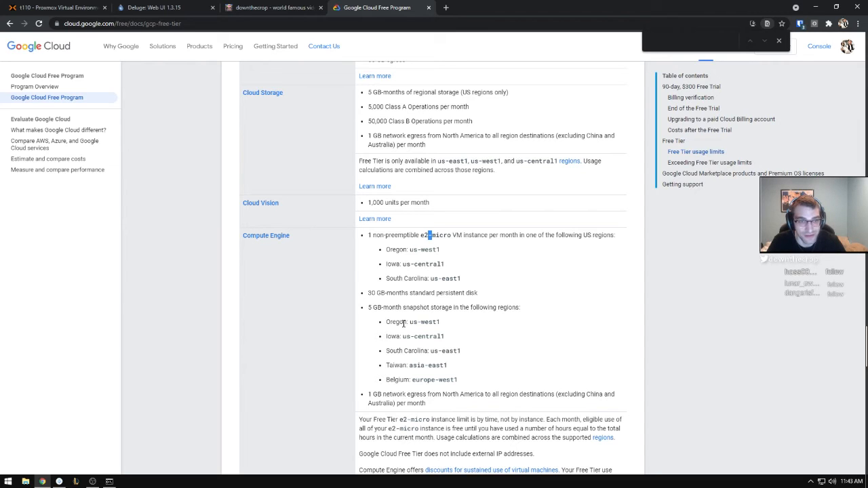
{"action": "scroll", "scroll_direction": "down", "scroll_amount": 3}
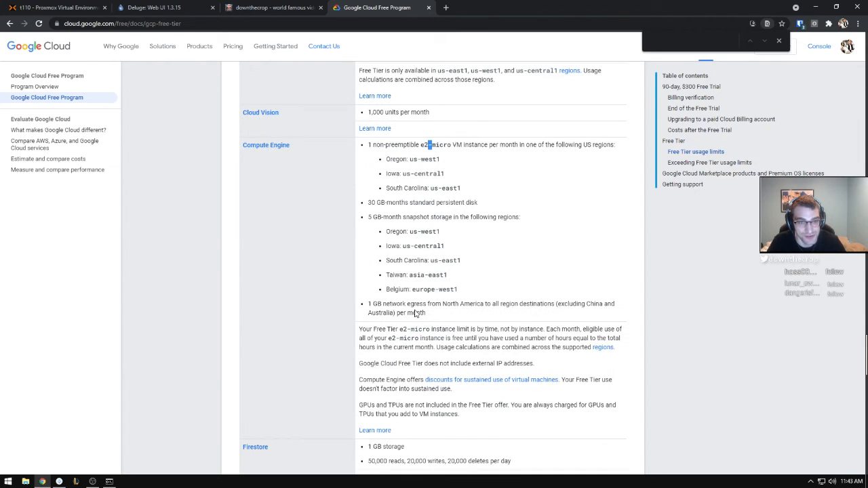
{"action": "mouse_move", "coordinate": [438, 331]}
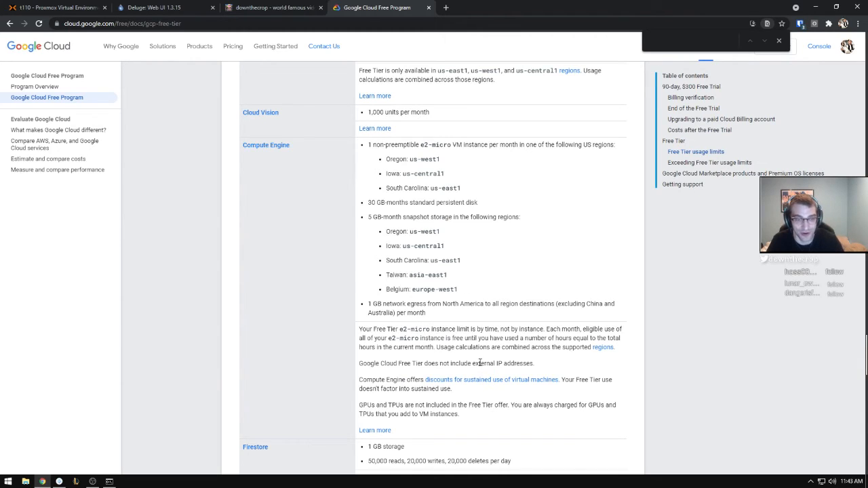
{"action": "scroll", "scroll_direction": "down", "scroll_amount": 3}
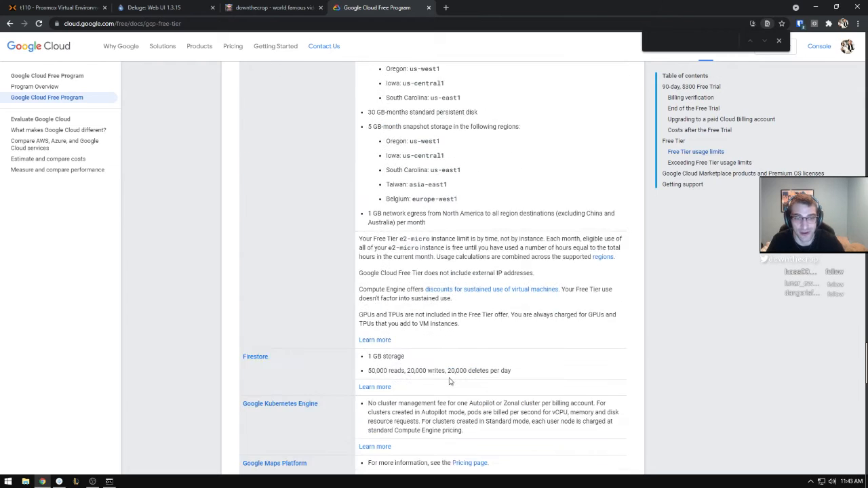
Glance at HomeLabList.txt in VS Code and the checkra1n-linux GitHub repo, then return to VM 102's summary
{"action": "left_click", "coordinate": [163, 8]}
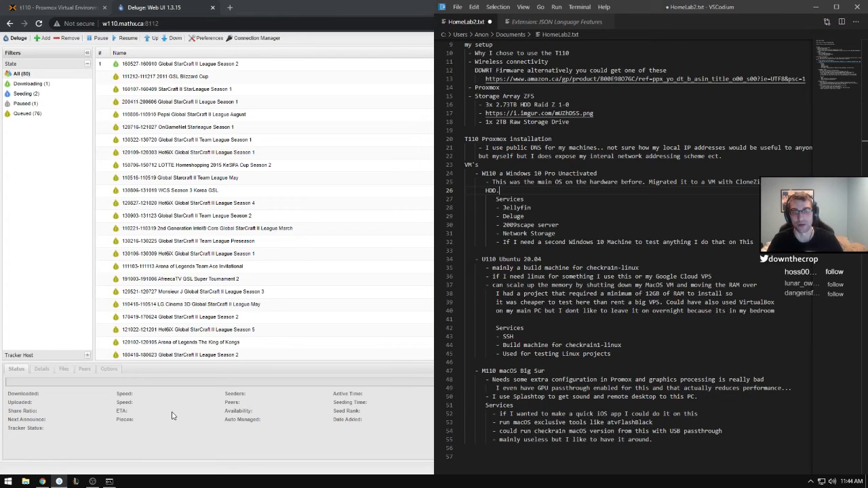
{"action": "left_click", "coordinate": [57, 8]}
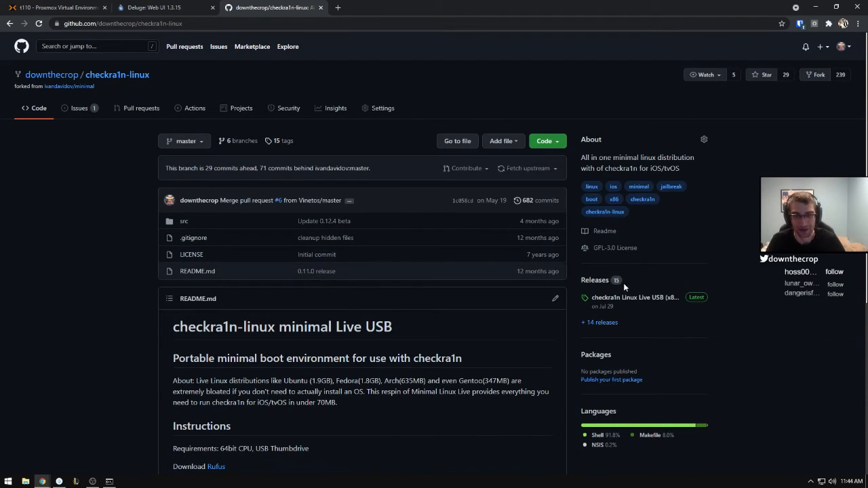
{"action": "scroll", "scroll_direction": "down", "scroll_amount": 3}
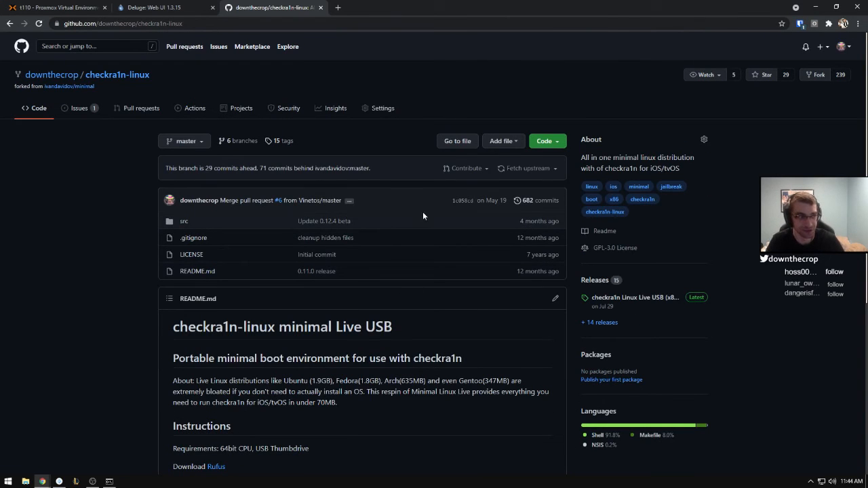
{"action": "left_click", "coordinate": [54, 8]}
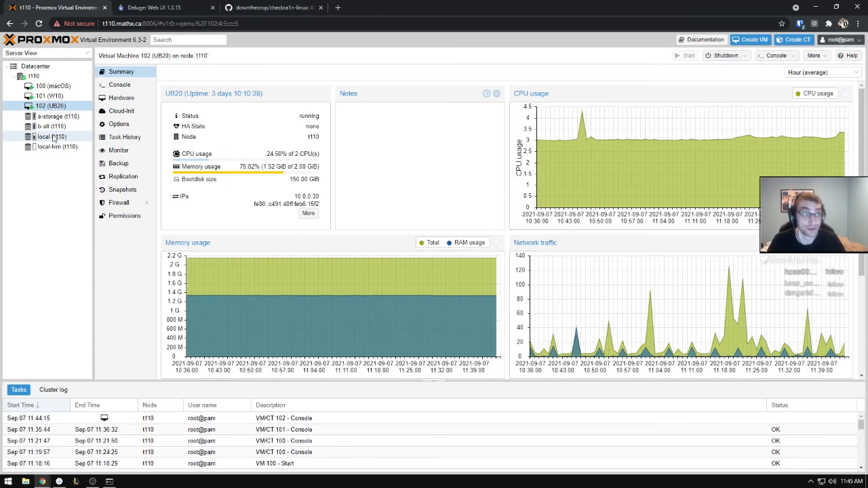
Select VM 100 (macOS) and bring up its console showing the macOS desktop
{"action": "left_click", "coordinate": [7, 480]}
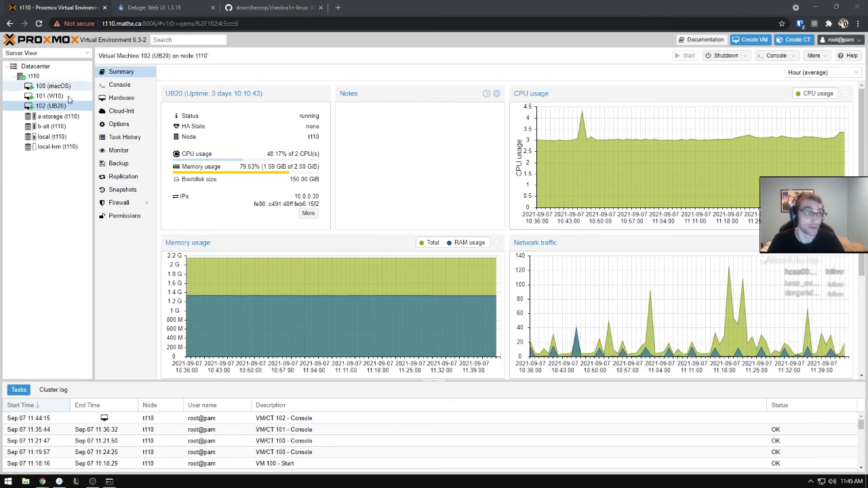
{"action": "left_click", "coordinate": [773, 54]}
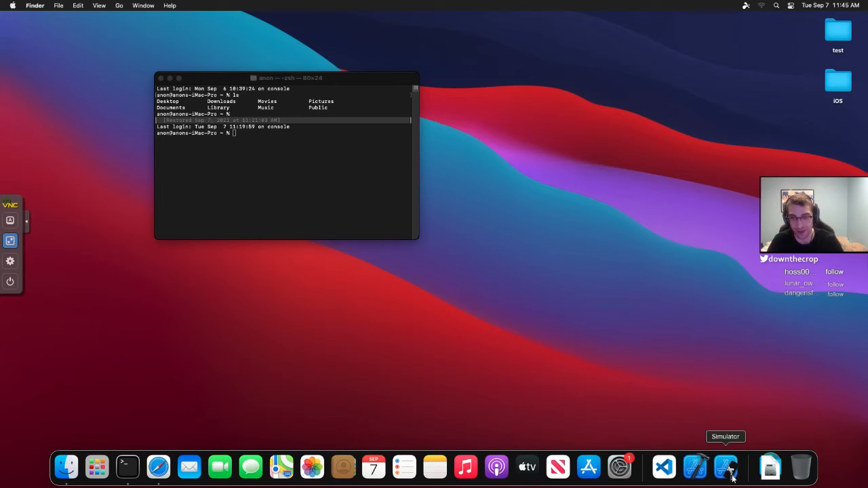
{"action": "mouse_move", "coordinate": [567, 331]}
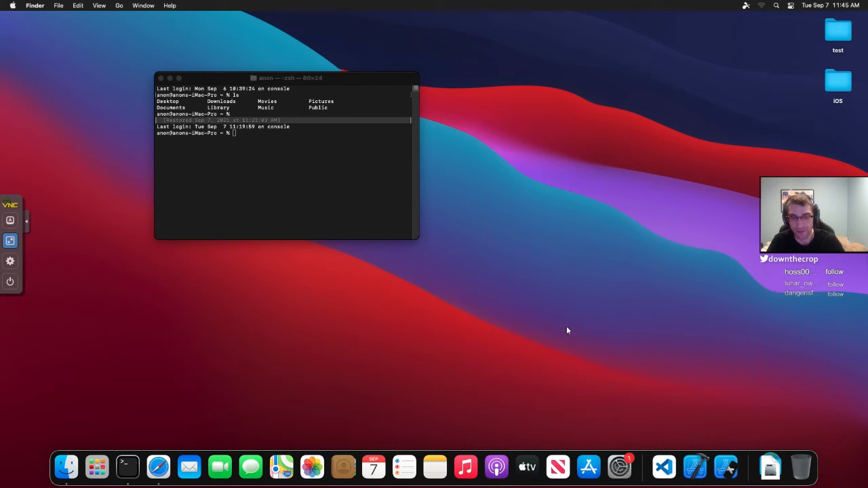
{"action": "mouse_move", "coordinate": [502, 285]}
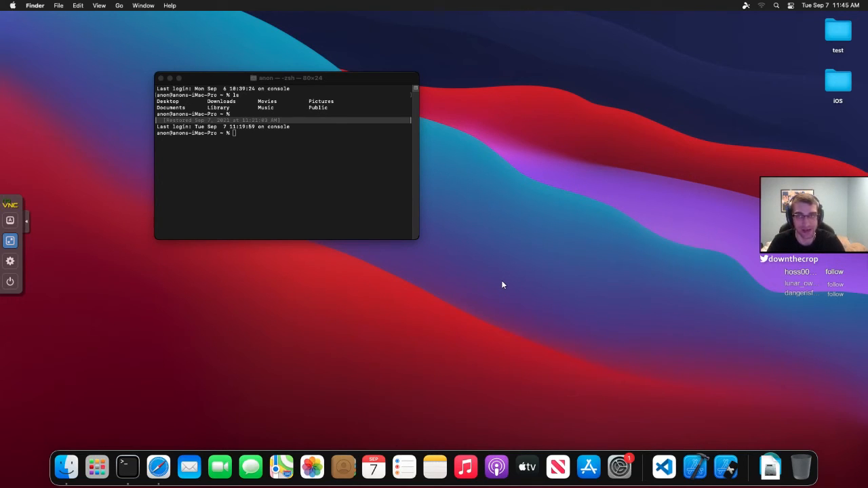
{"action": "mouse_move", "coordinate": [353, 224]}
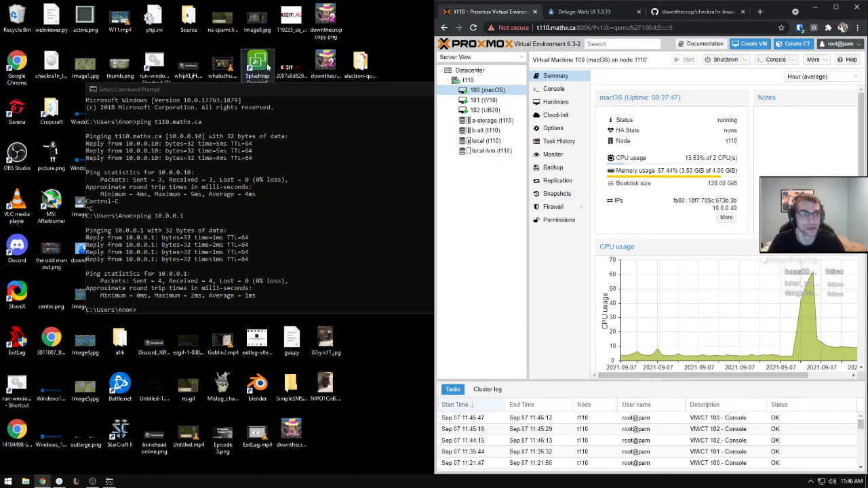
Launch Splashtop, connect to the iMac Pro desktop, then disconnect back to the computer list
{"action": "double_click", "coordinate": [258, 61]}
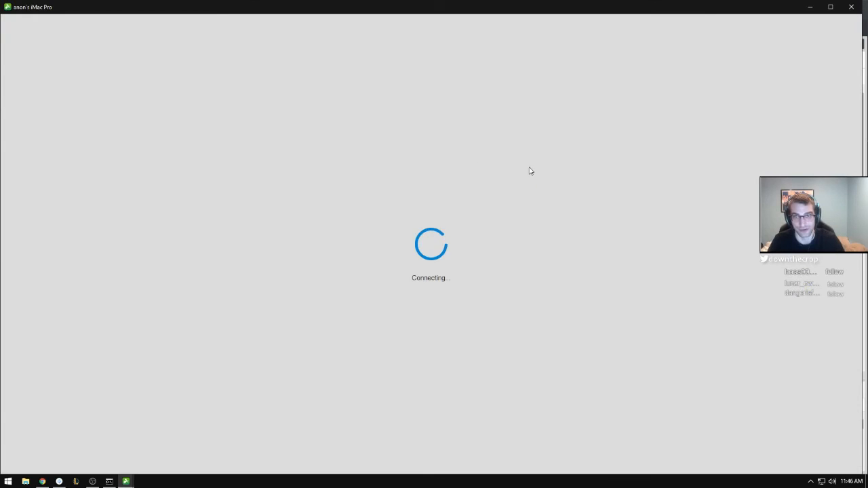
{"action": "mouse_move", "coordinate": [808, 38]}
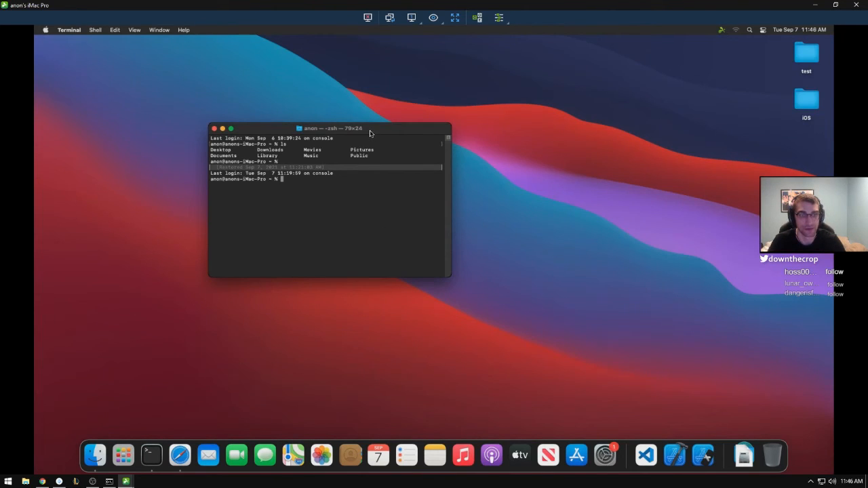
{"action": "left_click_drag", "start_coordinate": [332, 128], "coordinate": [298, 174]}
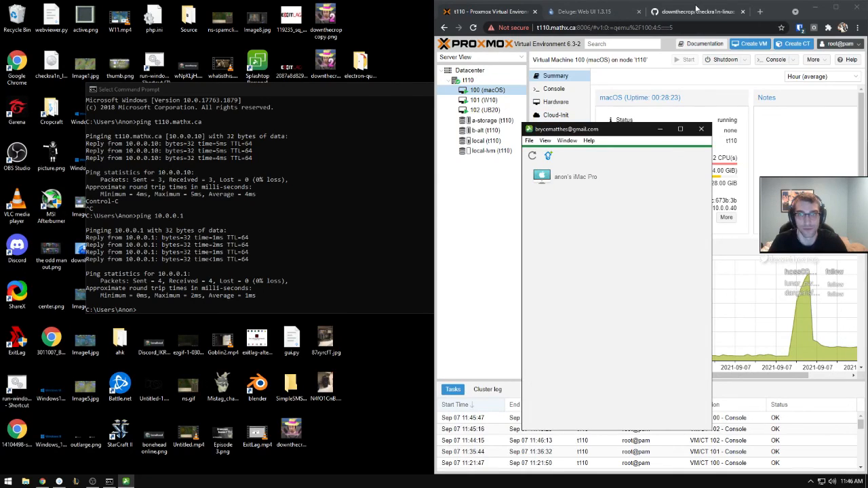
Browse the AppleTV2-Kodi repository on GitHub, then return to the Deluge torrent list
{"action": "left_click", "coordinate": [698, 11]}
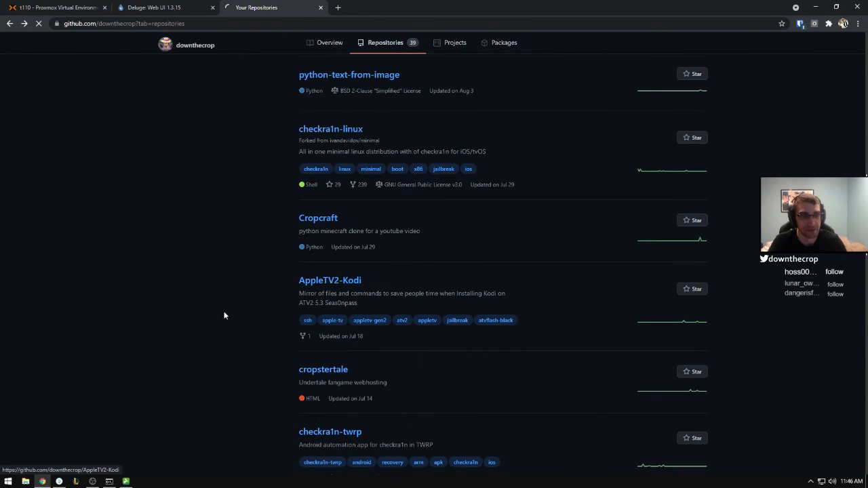
{"action": "left_click", "coordinate": [329, 279]}
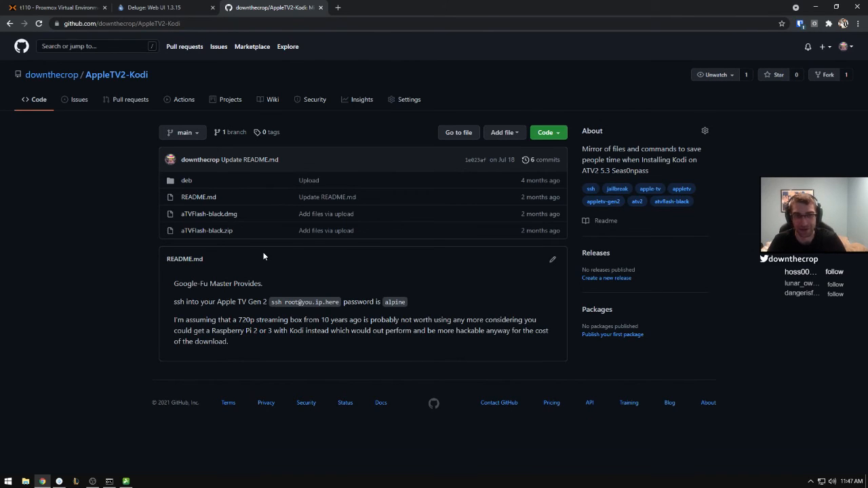
{"action": "mouse_move", "coordinate": [84, 260]}
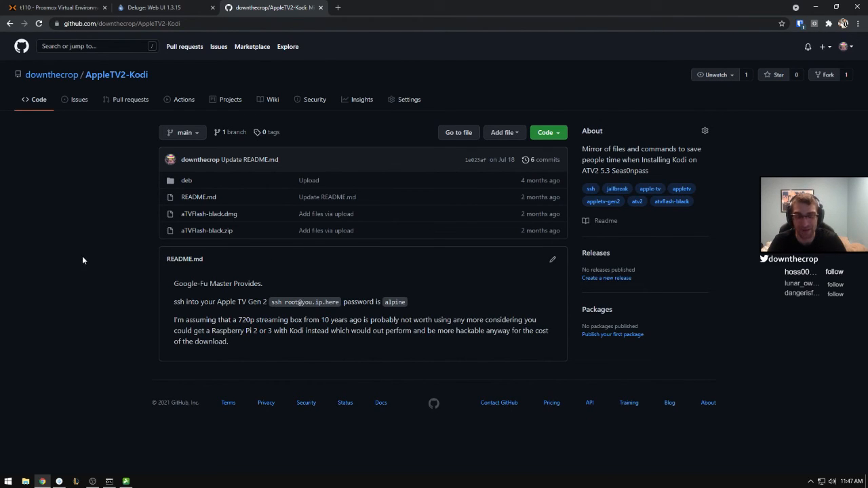
{"action": "mouse_move", "coordinate": [147, 236]}
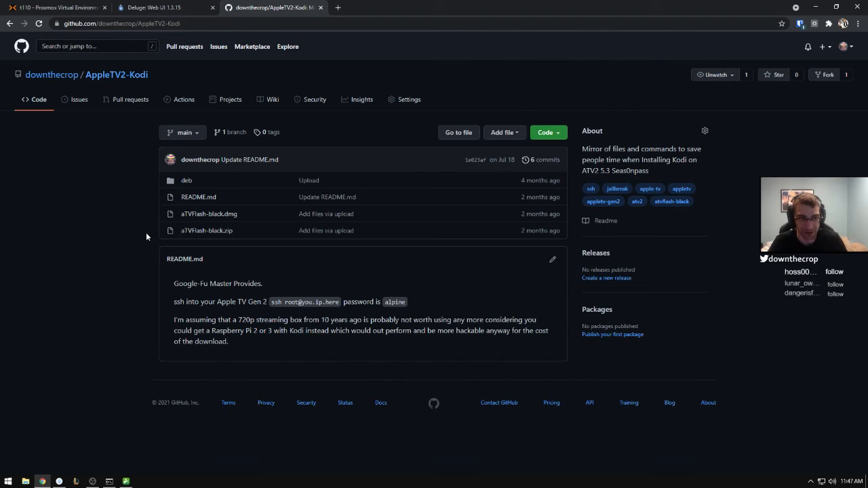
{"action": "mouse_move", "coordinate": [209, 215]}
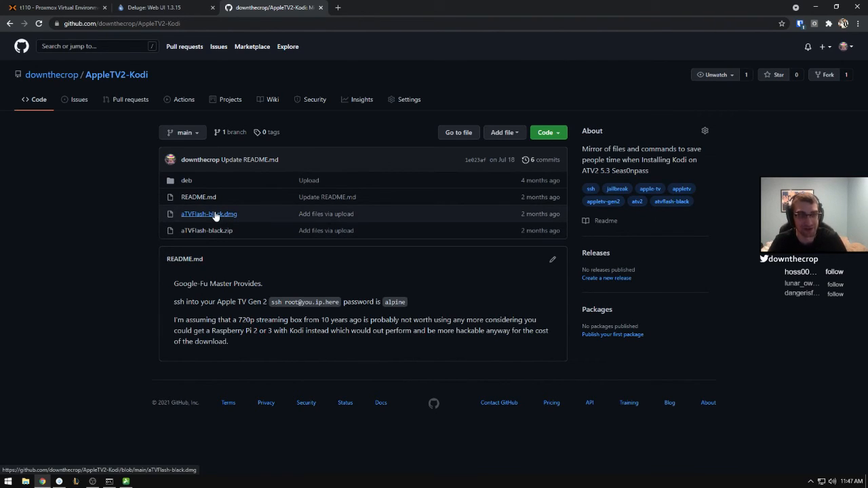
{"action": "mouse_move", "coordinate": [197, 180]}
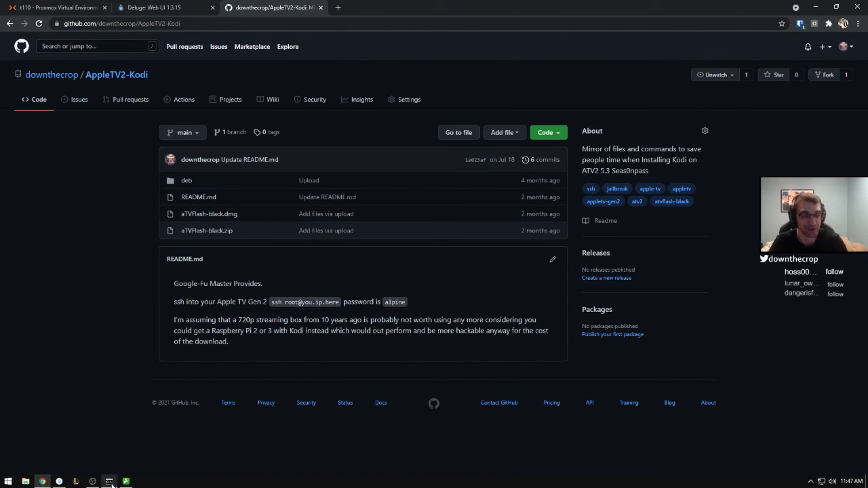
{"action": "left_click", "coordinate": [162, 8]}
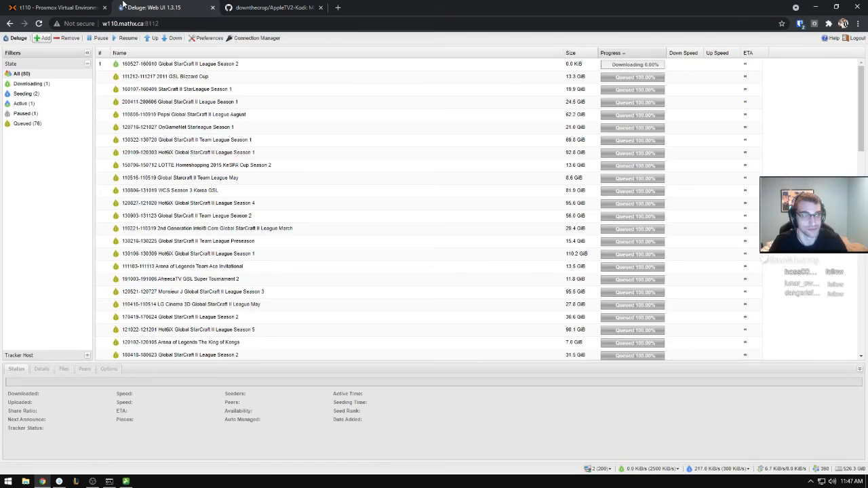
Return to Proxmox VE and begin adding a PCI device to VM 100's hardware
{"action": "left_click", "coordinate": [54, 8]}
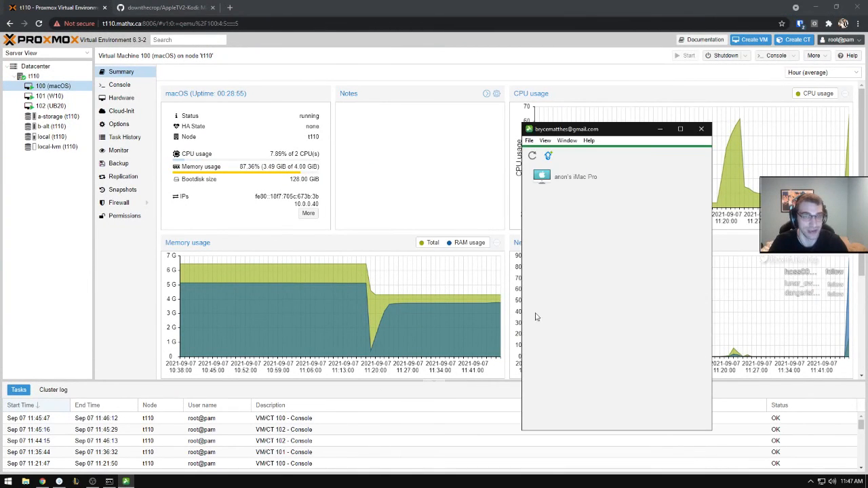
{"action": "left_click", "coordinate": [123, 98]}
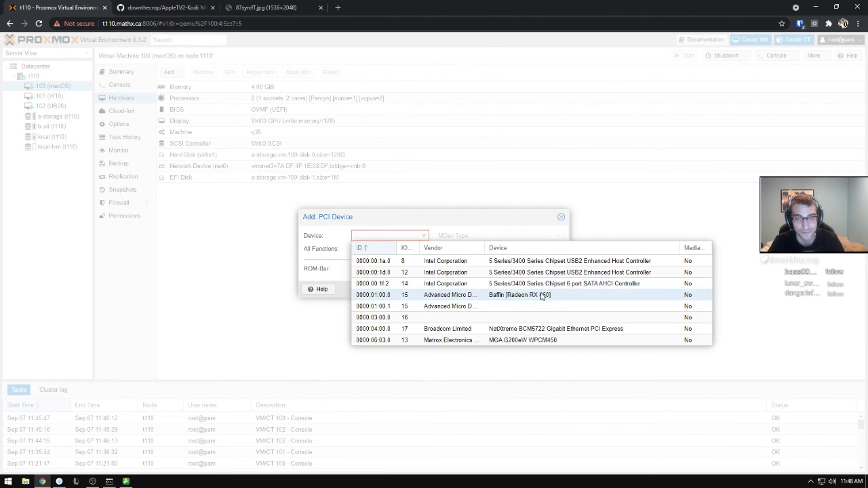
Select the Radeon RX 550 at 0000:01:00.0 as the device, then cancel without adding it
{"action": "left_click", "coordinate": [521, 295]}
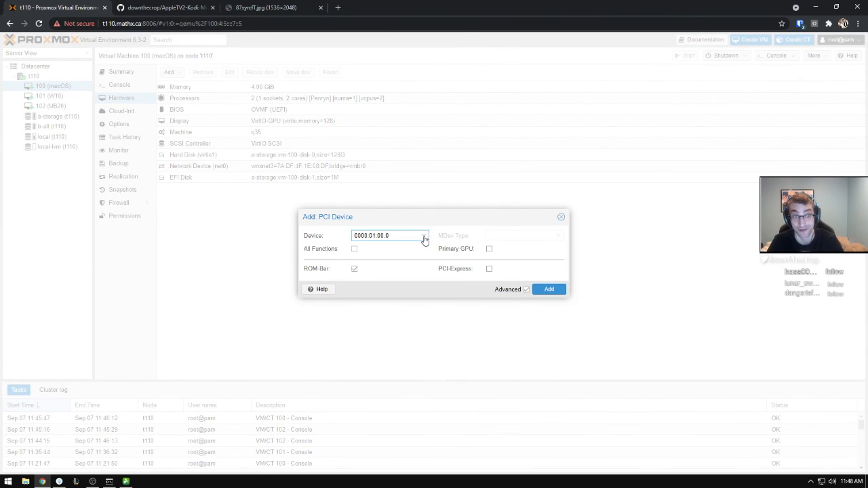
{"action": "left_click", "coordinate": [561, 217]}
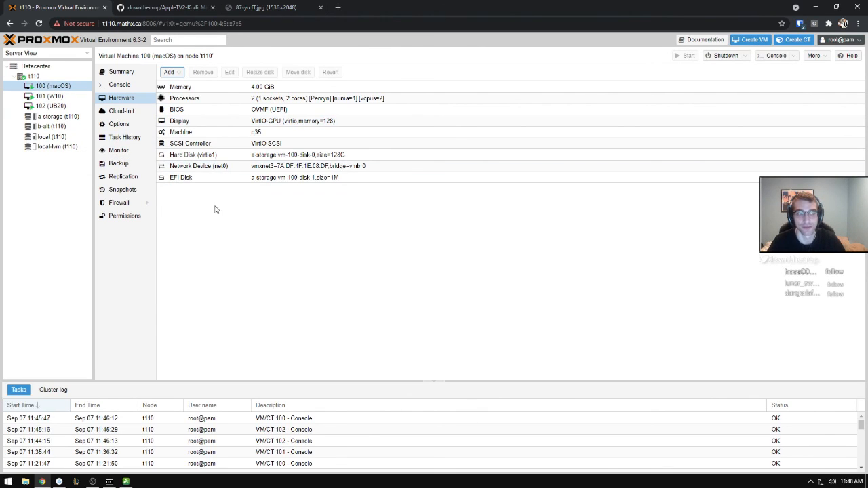
{"action": "mouse_move", "coordinate": [195, 184]}
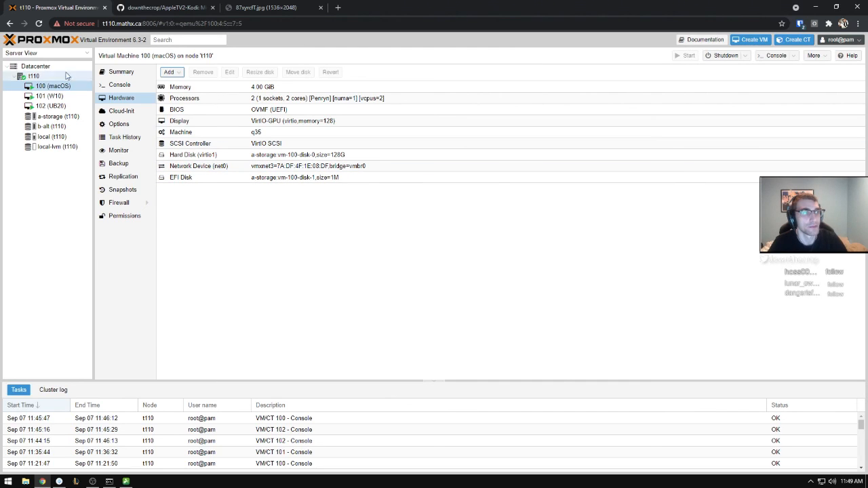
{"action": "mouse_move", "coordinate": [122, 72]}
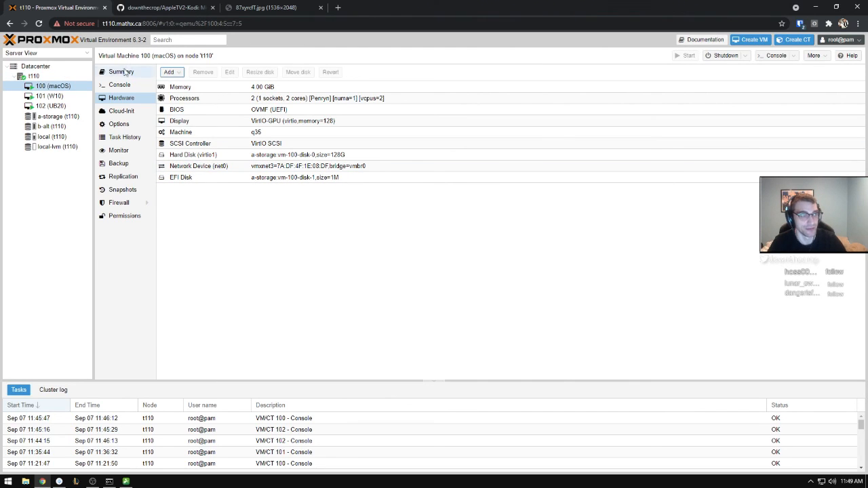